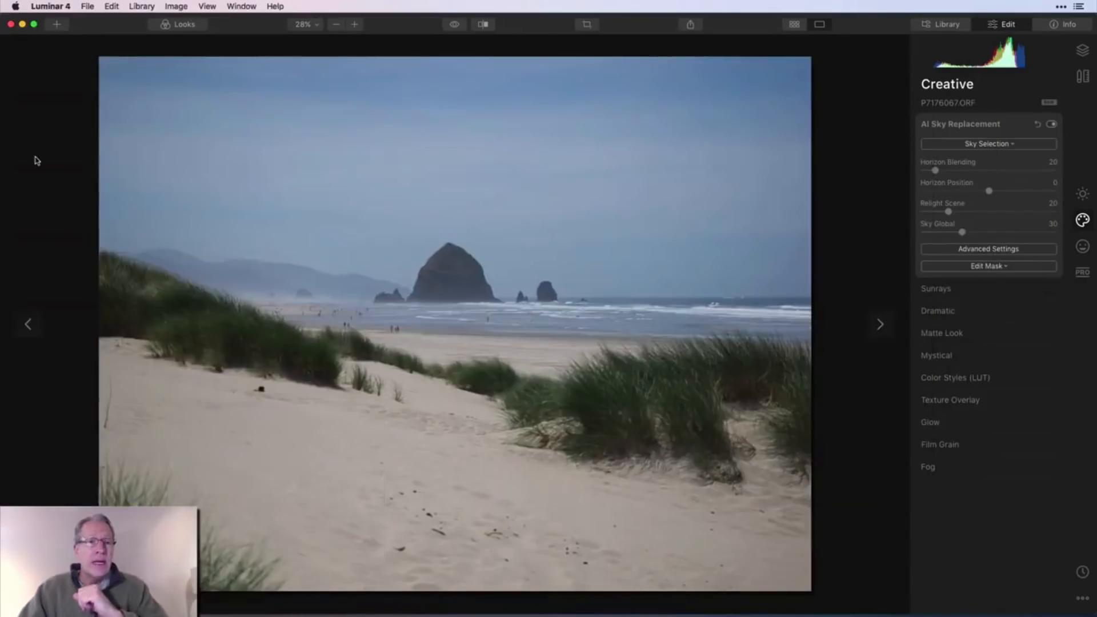
Step: Replace the beach photo's hazy sky with the Blue Sky 2 preset from the Sky Selection list
{"action": "left_click", "coordinate": [50, 5]}
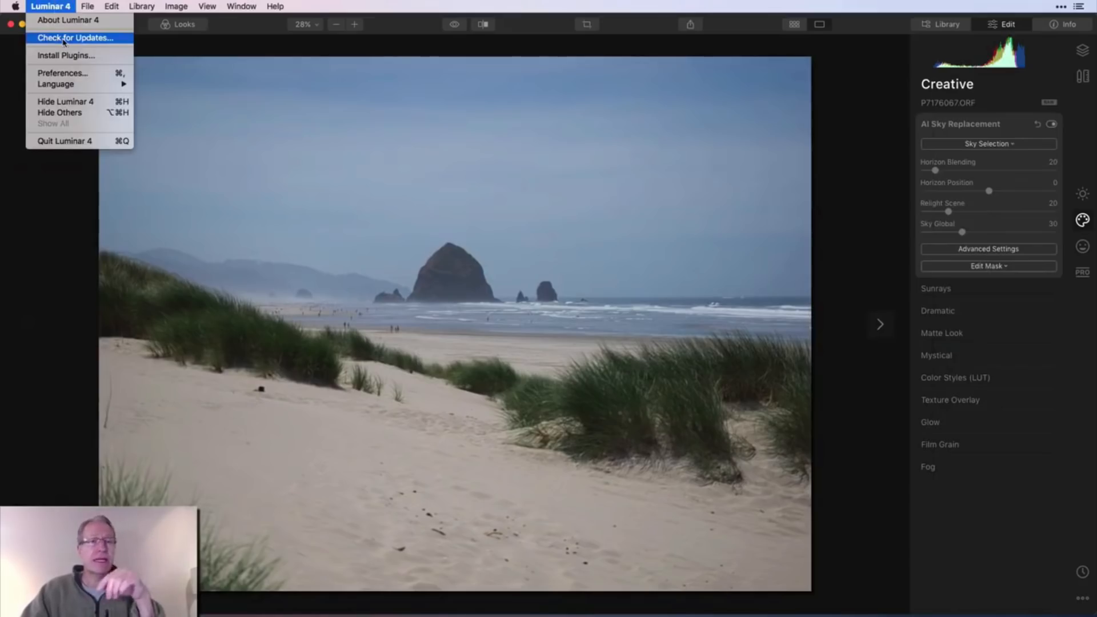
{"action": "mouse_move", "coordinate": [64, 55]}
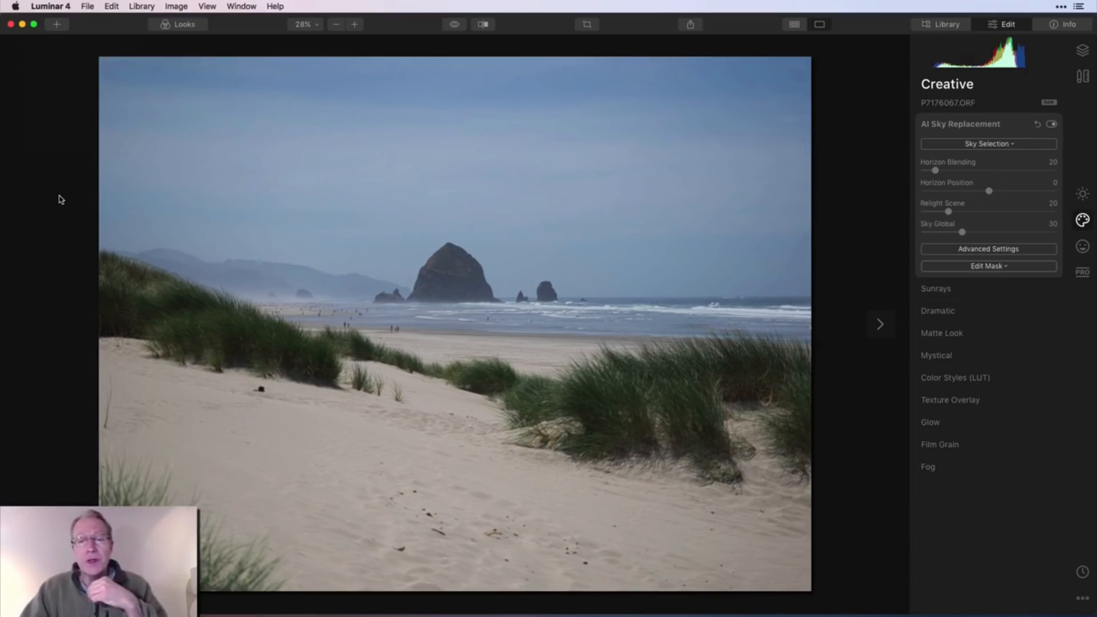
{"action": "mouse_move", "coordinate": [796, 288]}
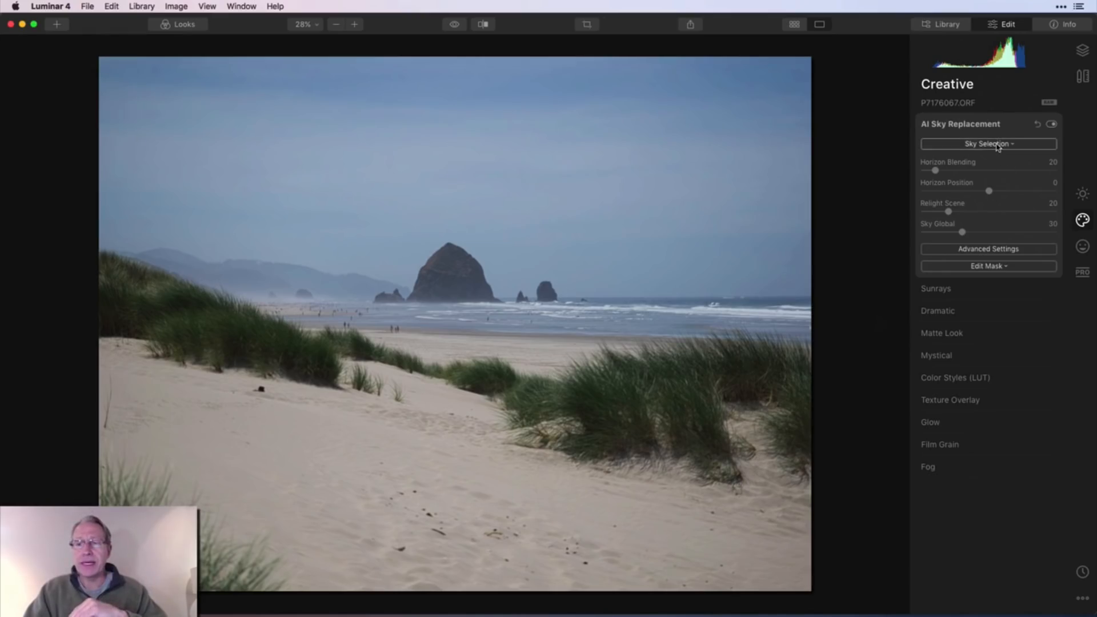
{"action": "left_click", "coordinate": [989, 144]}
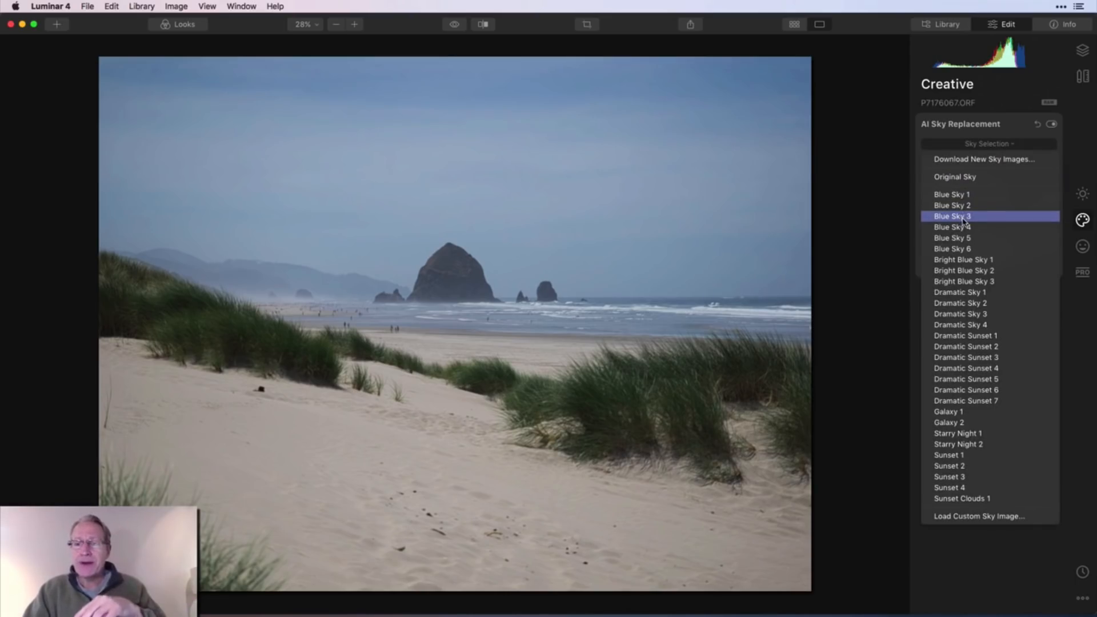
{"action": "left_click", "coordinate": [953, 206]}
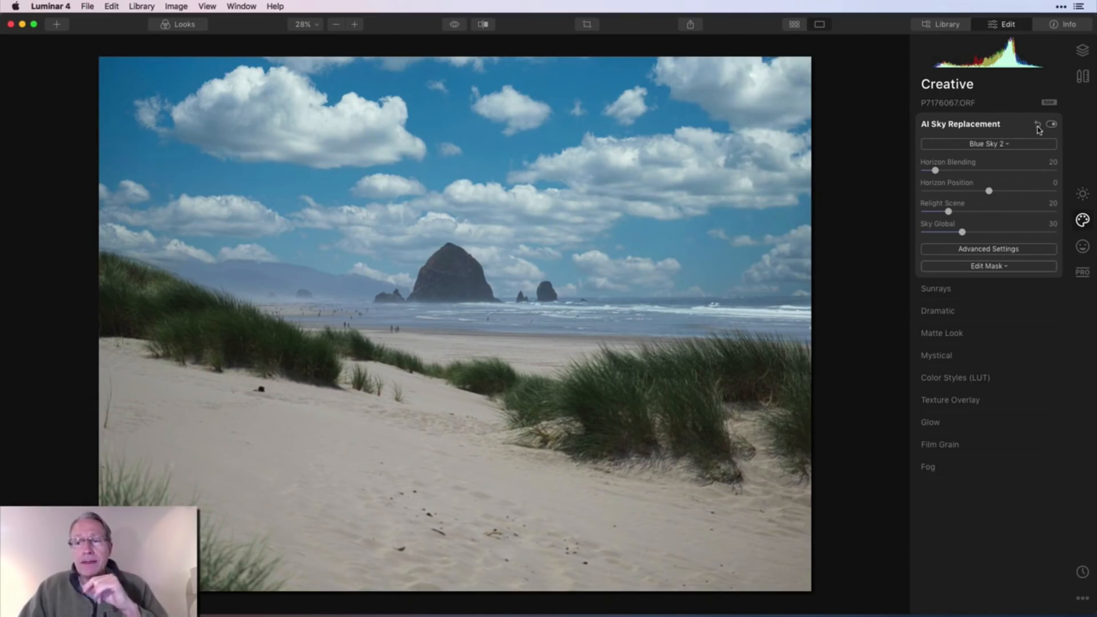
Step: Toggle the AI Sky Replacement visibility several times to compare, leaving it switched on
{"action": "left_click", "coordinate": [1057, 125]}
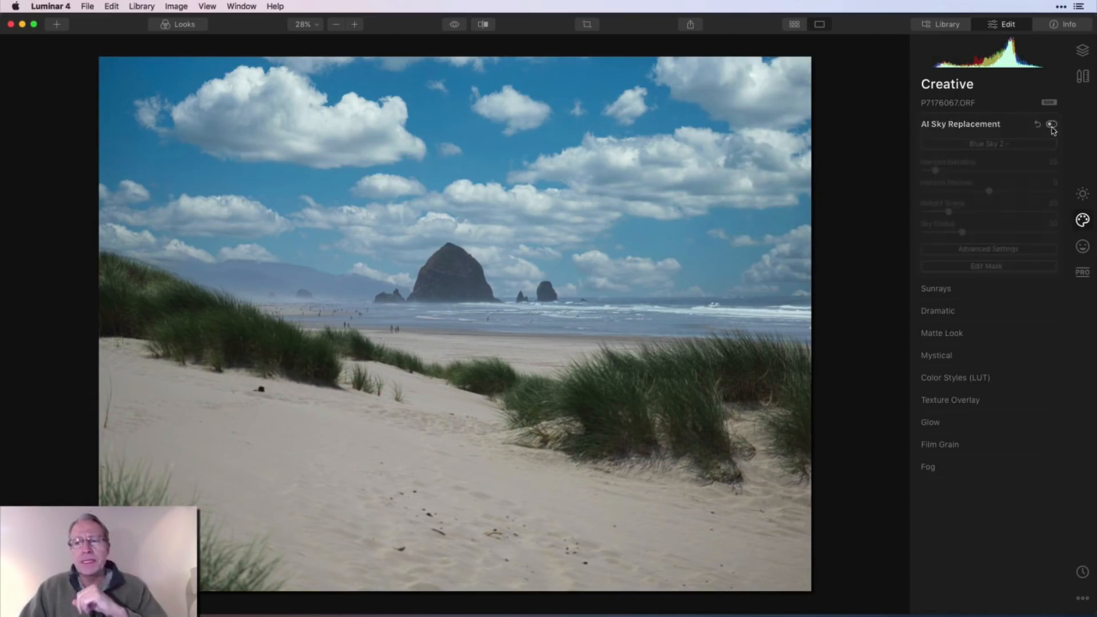
{"action": "left_click", "coordinate": [1054, 125]}
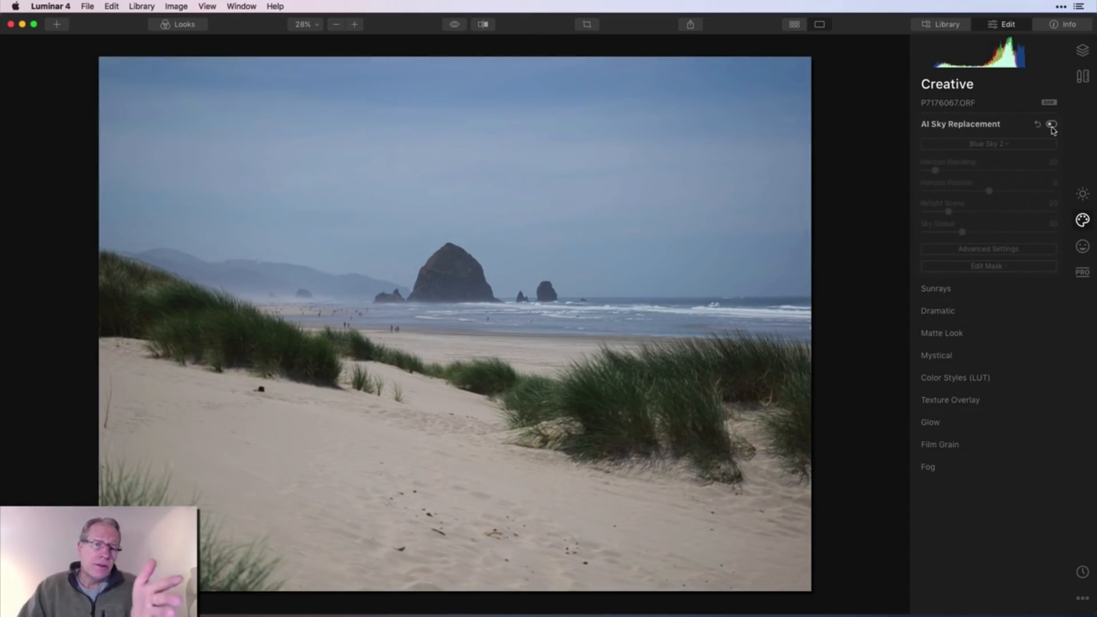
{"action": "left_click", "coordinate": [1052, 124]}
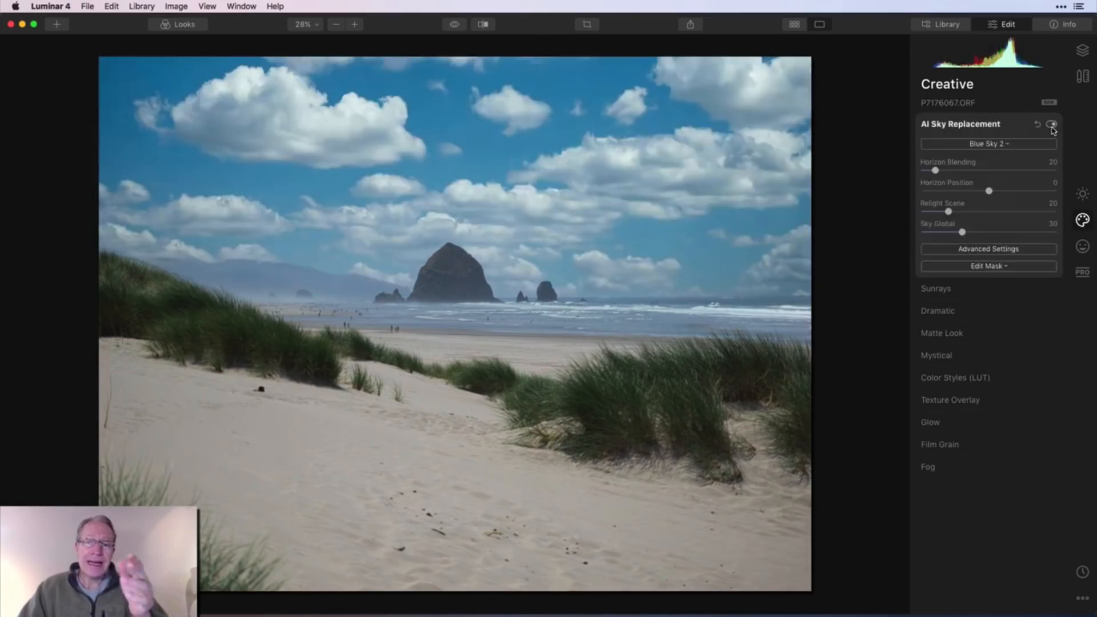
{"action": "left_click", "coordinate": [1054, 124]}
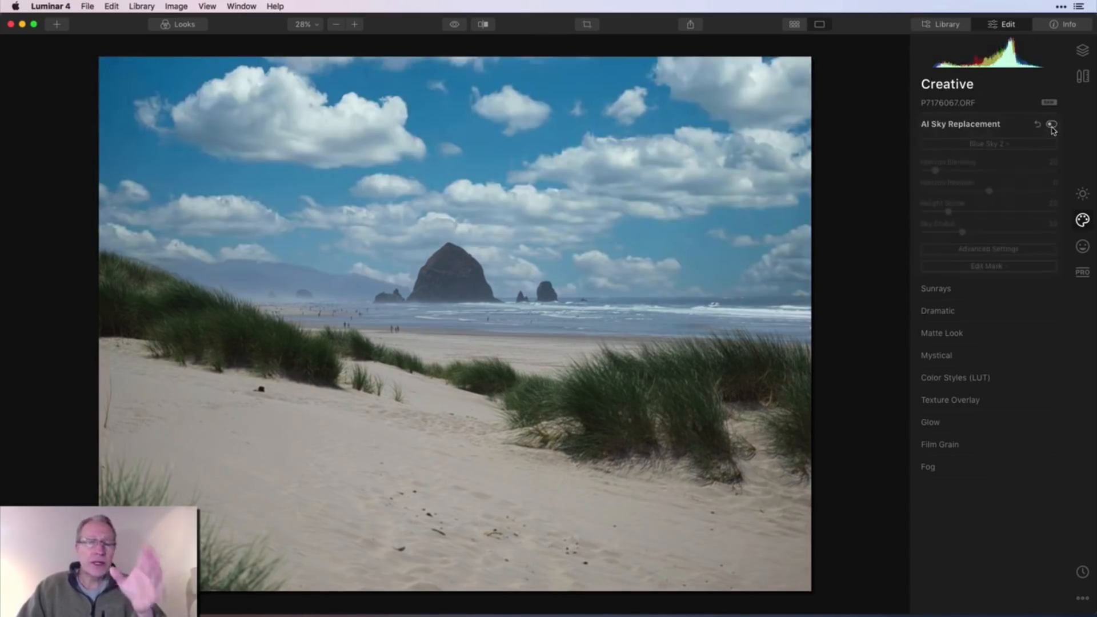
{"action": "left_click", "coordinate": [1052, 125]}
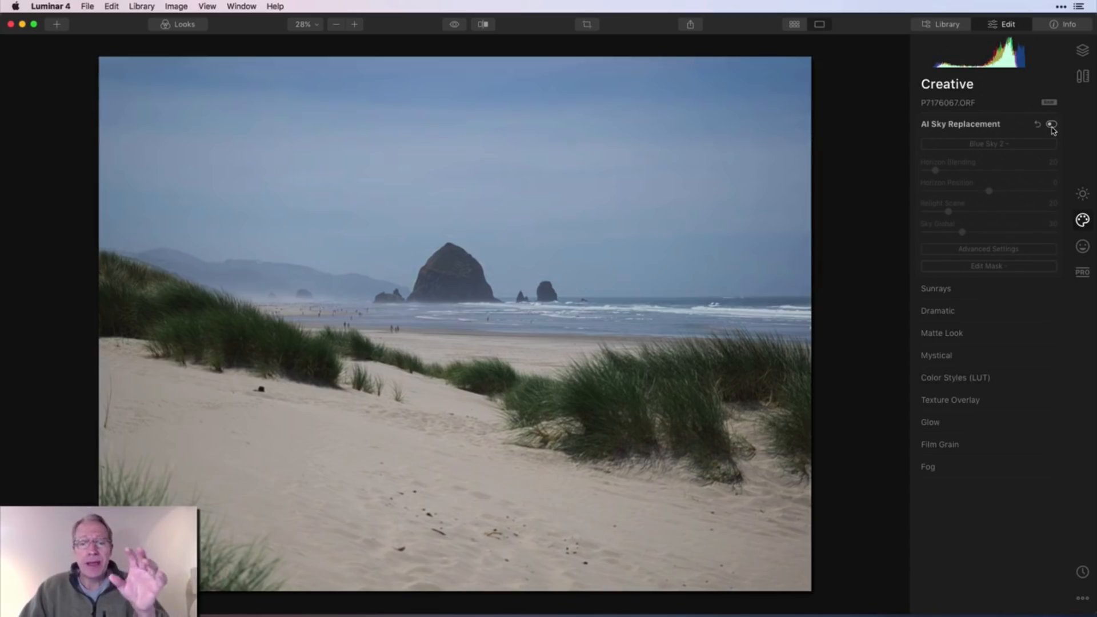
{"action": "left_click", "coordinate": [1053, 124]}
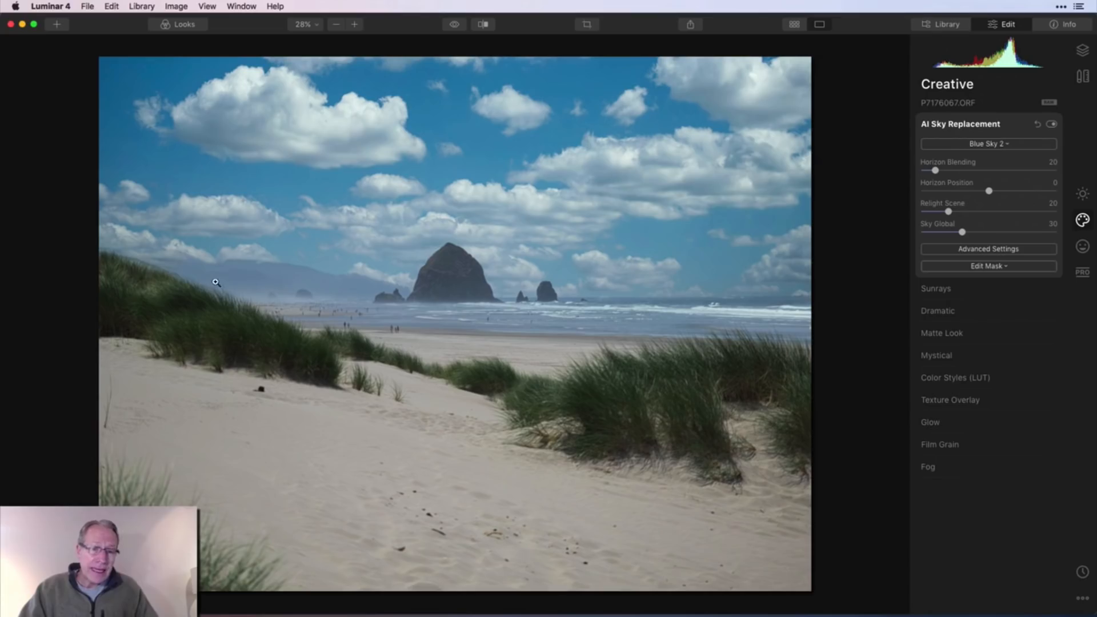
{"action": "mouse_move", "coordinate": [553, 338]}
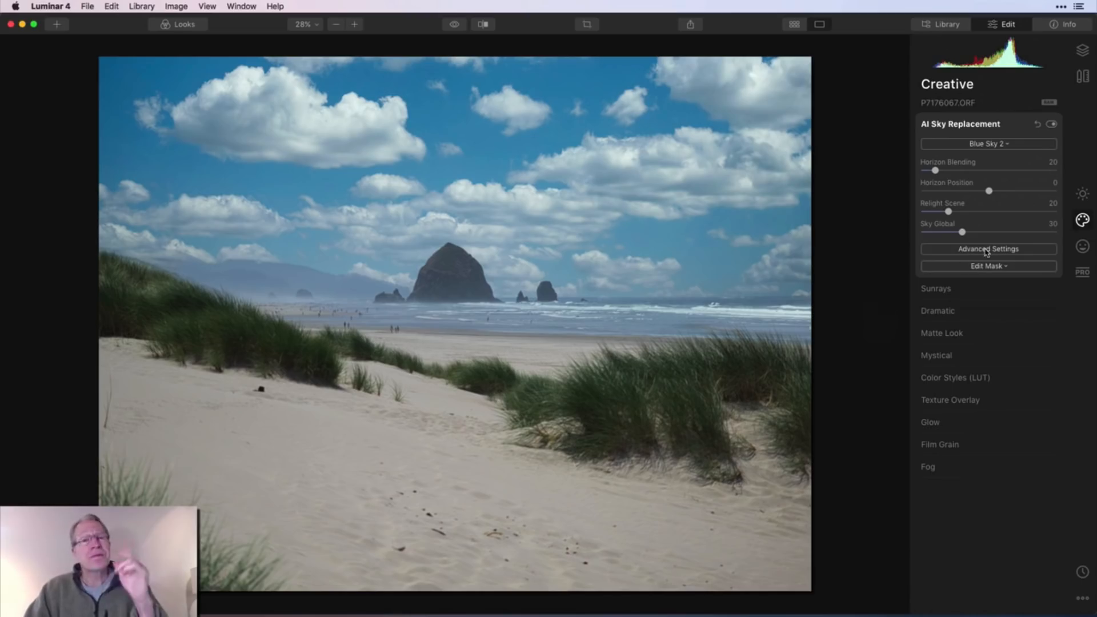
Step: In Advanced Settings, raise Atmospheric Haze to a high level on the replaced sky
{"action": "left_click", "coordinate": [988, 249]}
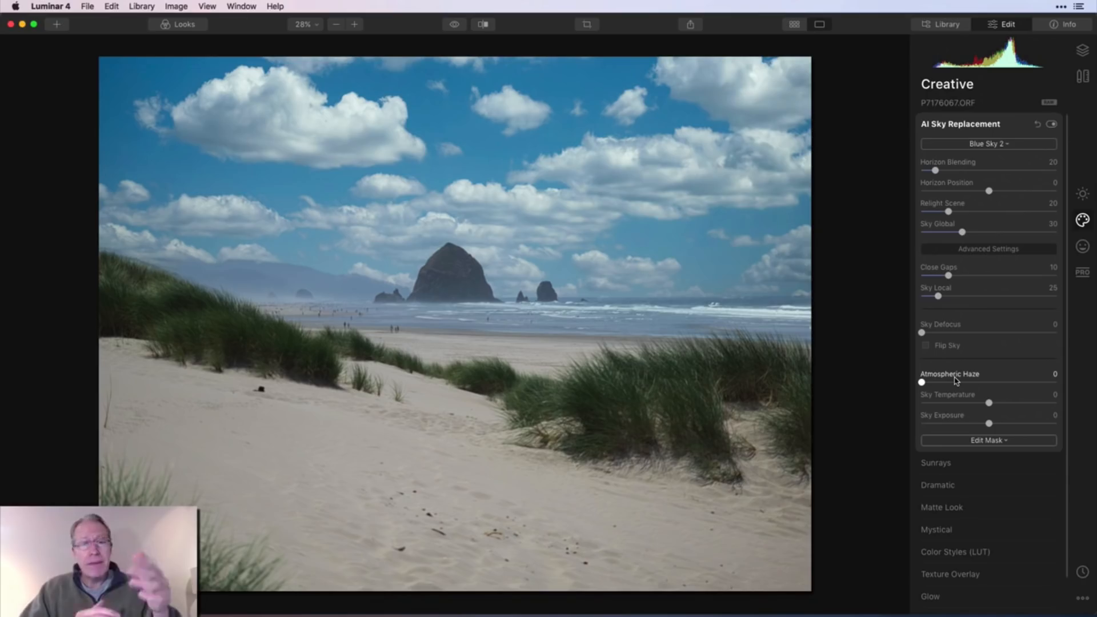
{"action": "mouse_move", "coordinate": [966, 390]}
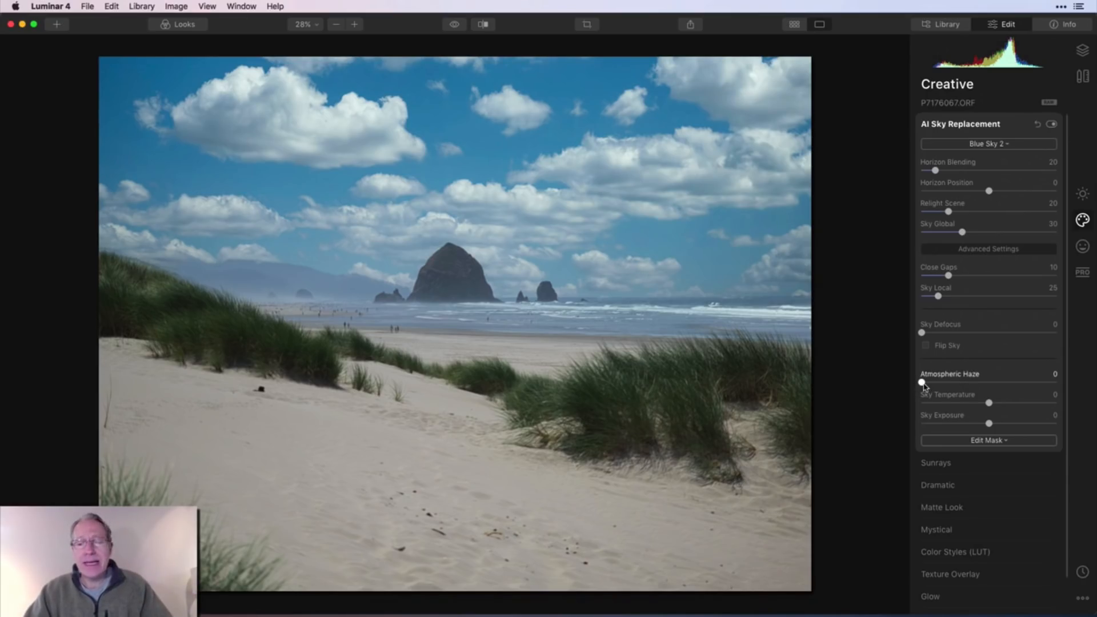
{"action": "left_click_drag", "start_coordinate": [922, 383], "coordinate": [1024, 383]}
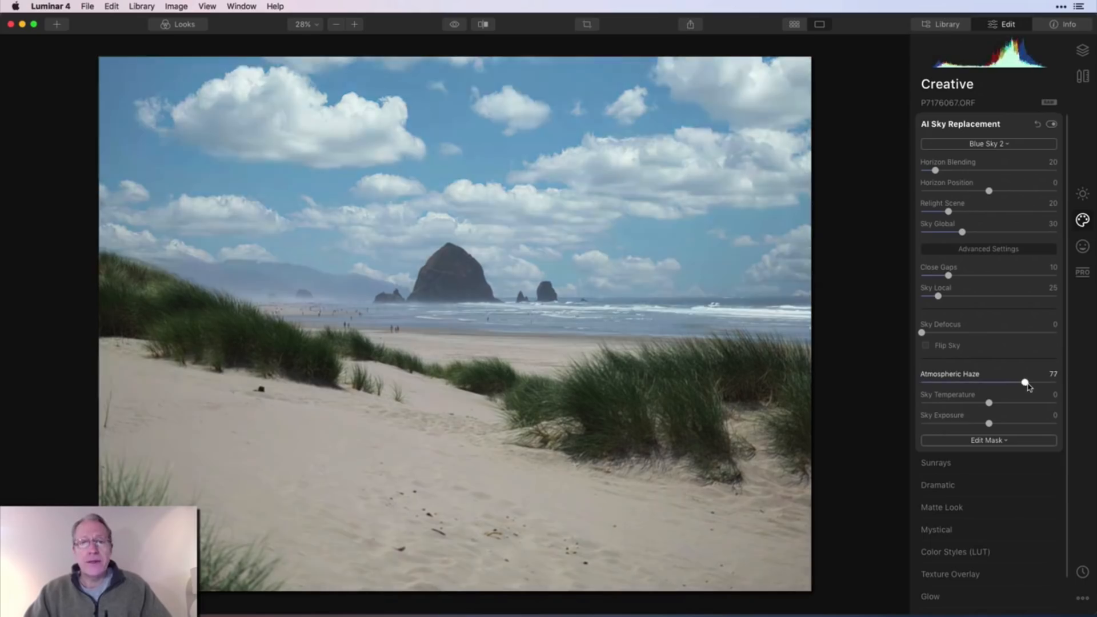
{"action": "left_click_drag", "start_coordinate": [1025, 382], "coordinate": [980, 382]}
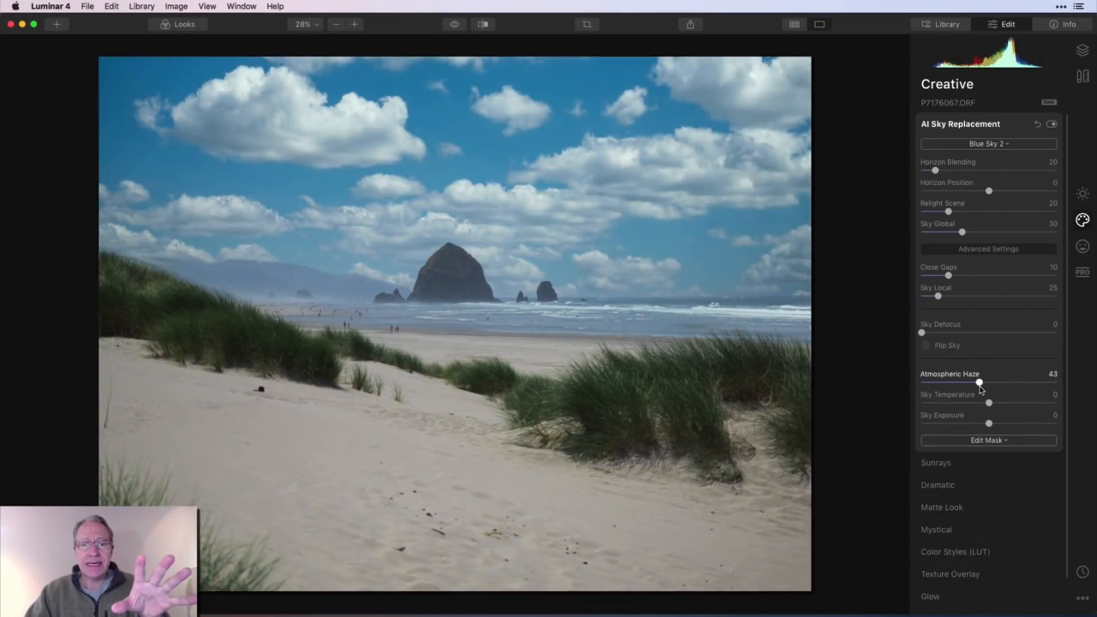
{"action": "left_click_drag", "start_coordinate": [980, 382], "coordinate": [1037, 382]}
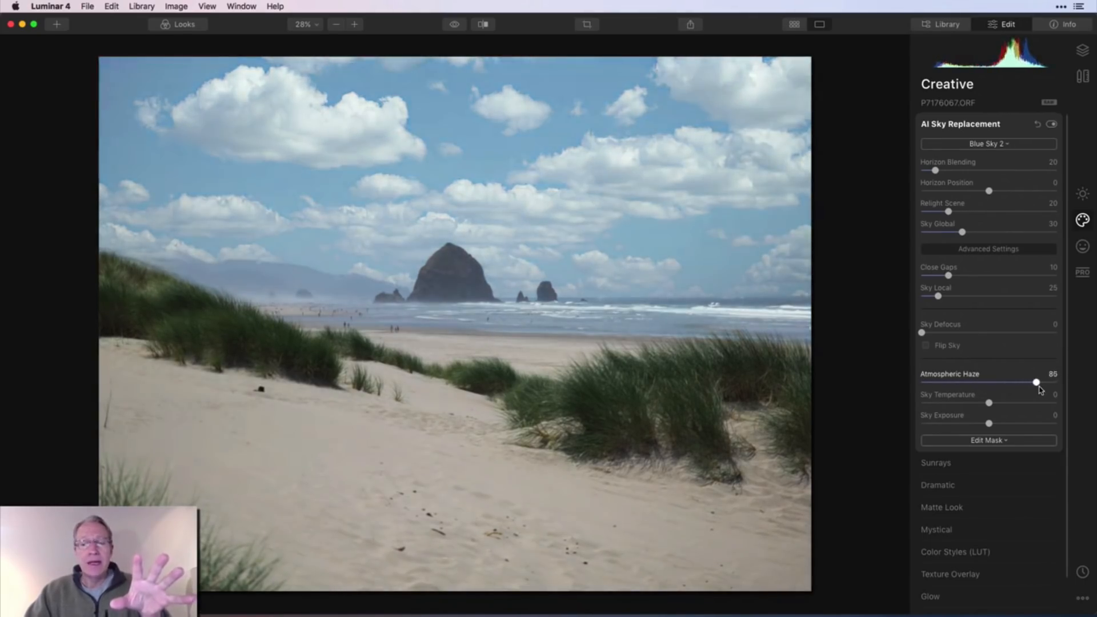
{"action": "left_click_drag", "start_coordinate": [1038, 382], "coordinate": [1031, 382]}
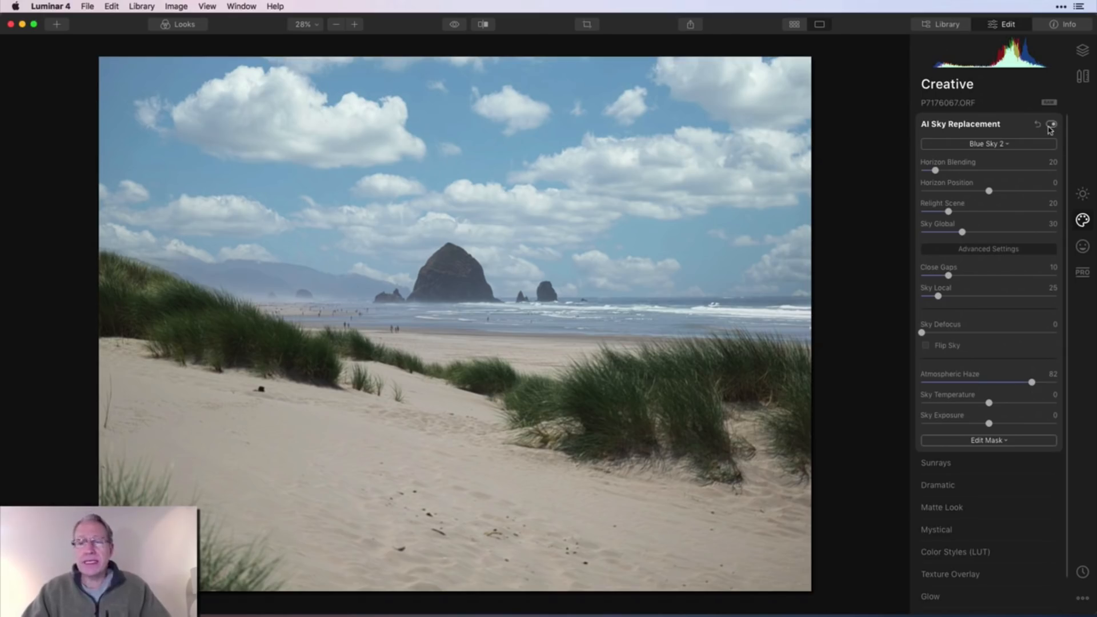
Step: Compare with the effect off and on, then settle Atmospheric Haze at about 73
{"action": "left_click", "coordinate": [1054, 125]}
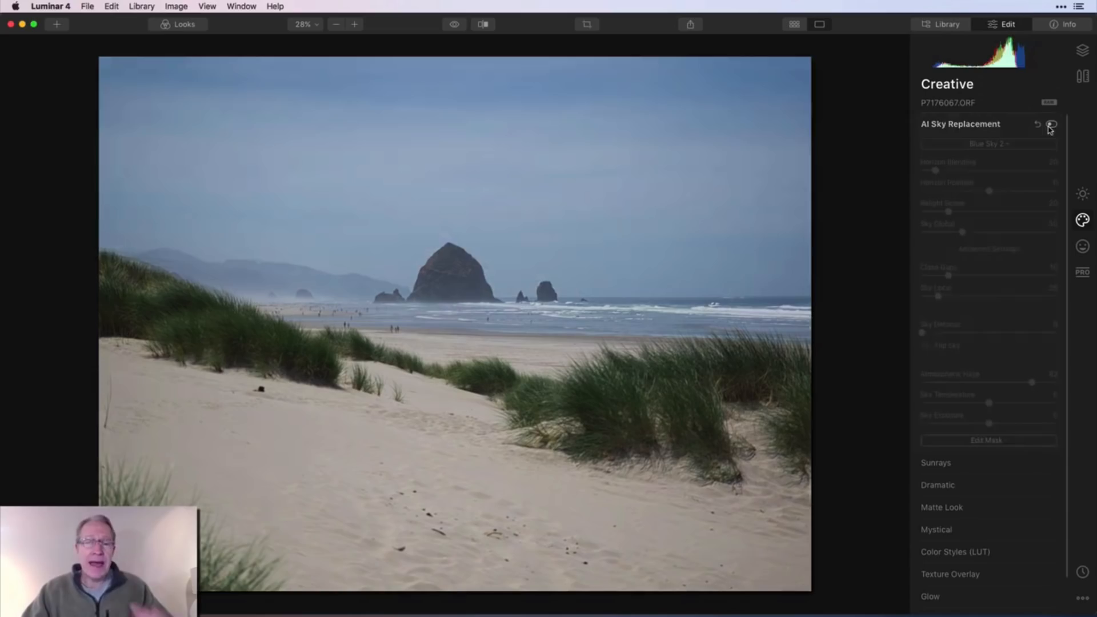
{"action": "left_click", "coordinate": [1053, 125]}
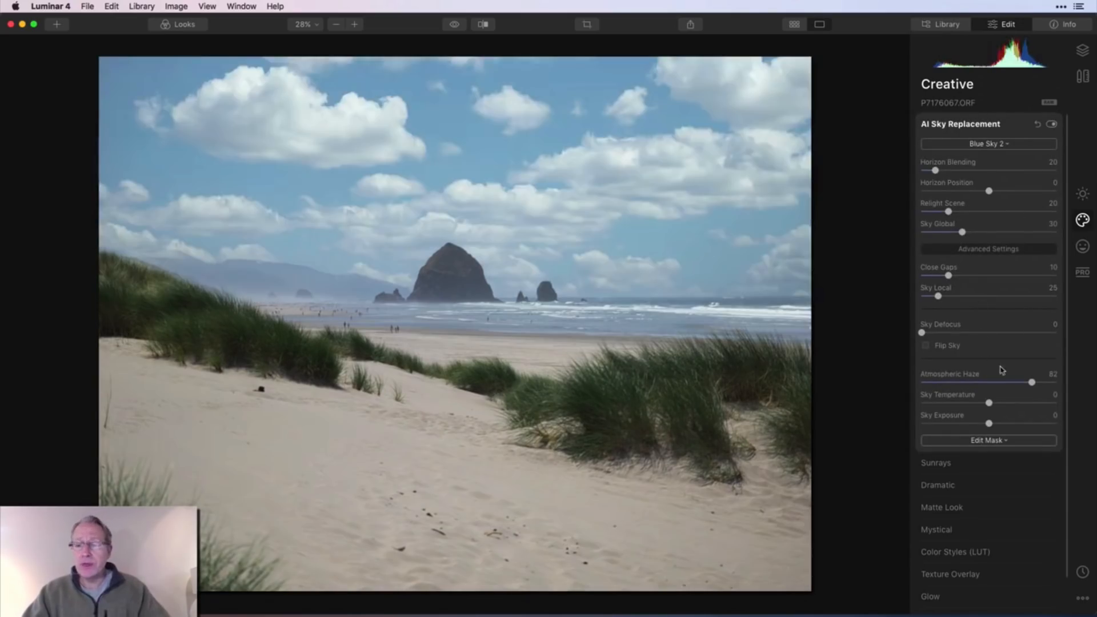
{"action": "left_click_drag", "start_coordinate": [1032, 382], "coordinate": [922, 382]}
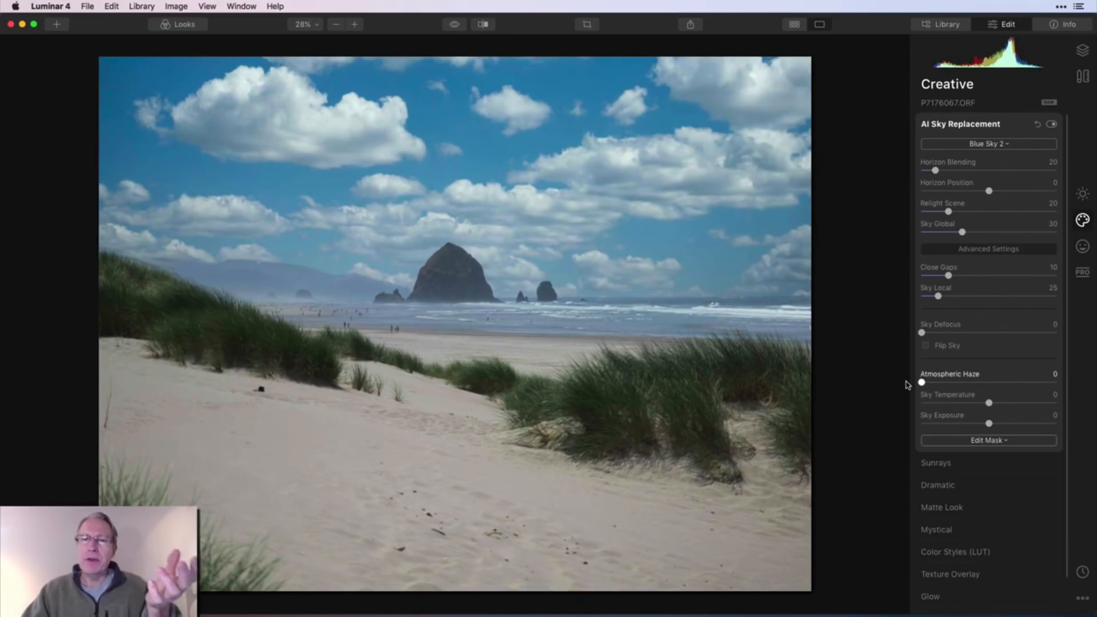
{"action": "left_click_drag", "start_coordinate": [922, 382], "coordinate": [1021, 381]}
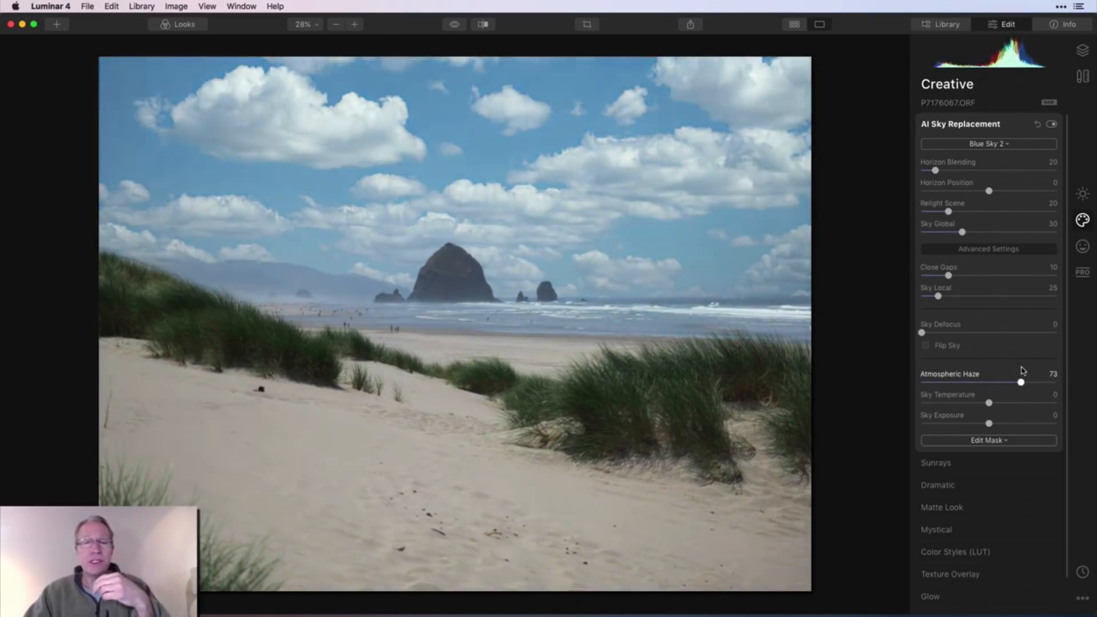
{"action": "left_click_drag", "start_coordinate": [1019, 383], "coordinate": [1029, 383]}
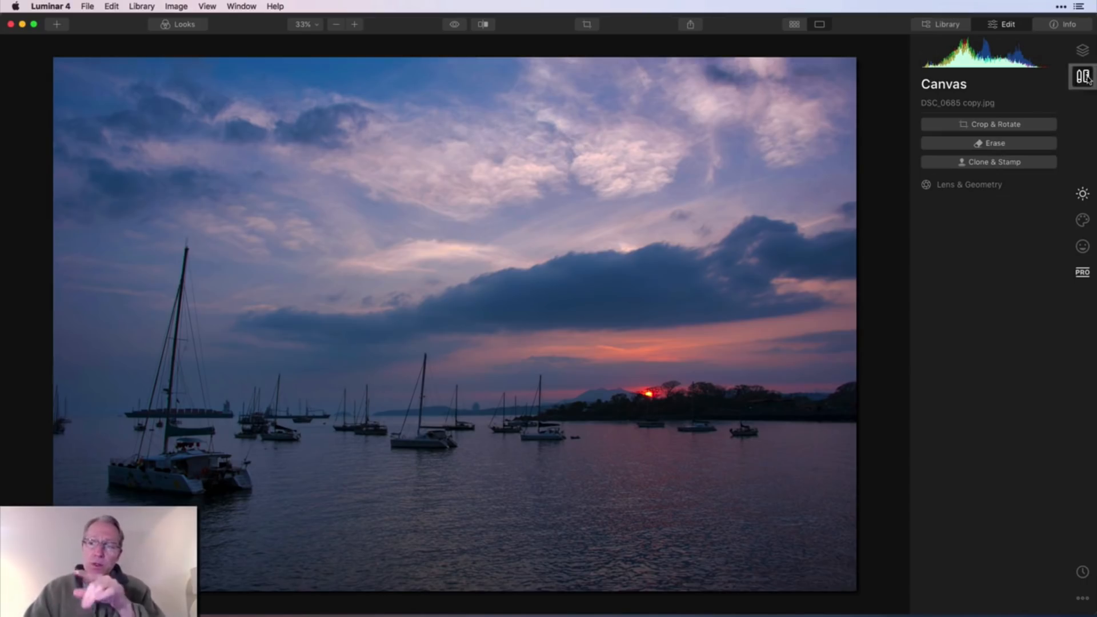
Step: With the Erase tool, brush over the small boat at right and erase it
{"action": "left_click", "coordinate": [989, 143]}
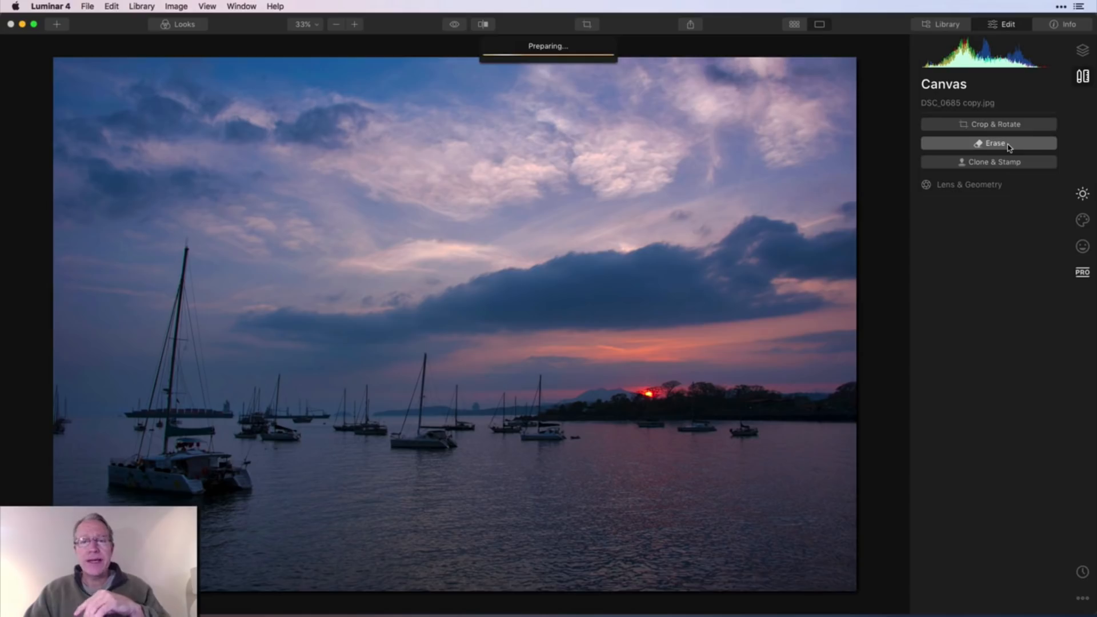
{"action": "left_click", "coordinate": [988, 143]}
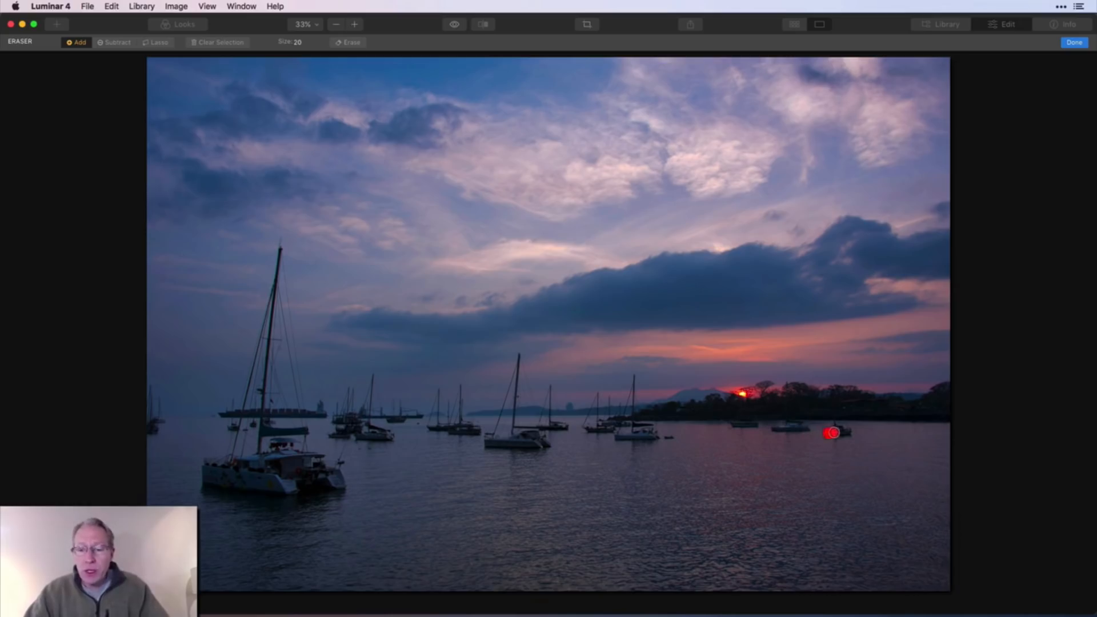
{"action": "left_click_drag", "start_coordinate": [832, 433], "coordinate": [847, 439]}
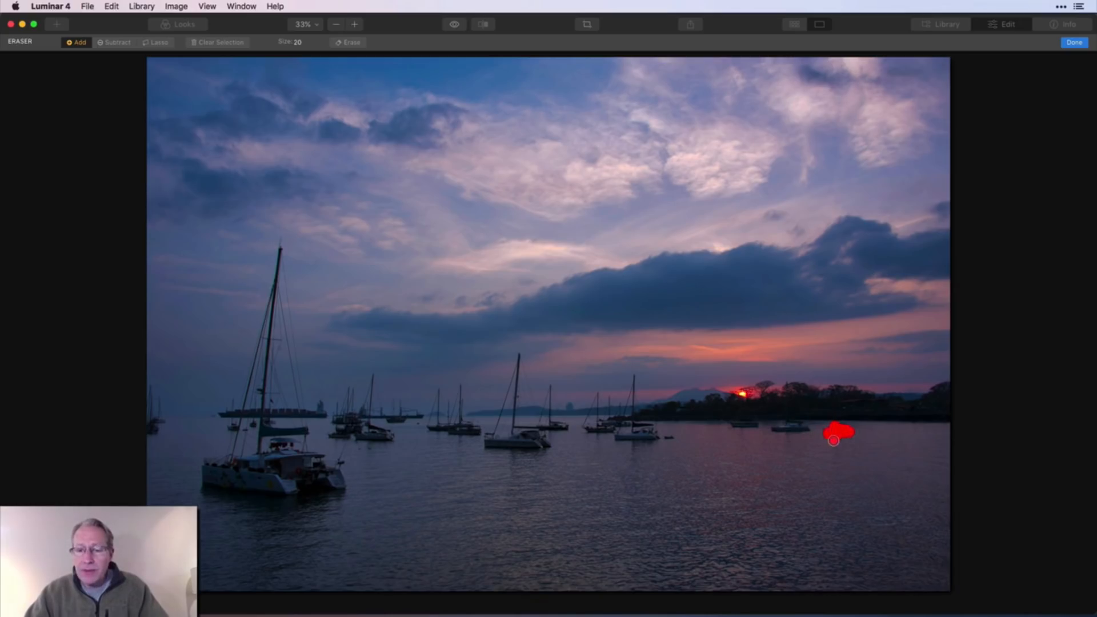
{"action": "left_click_drag", "start_coordinate": [837, 439], "coordinate": [826, 431]}
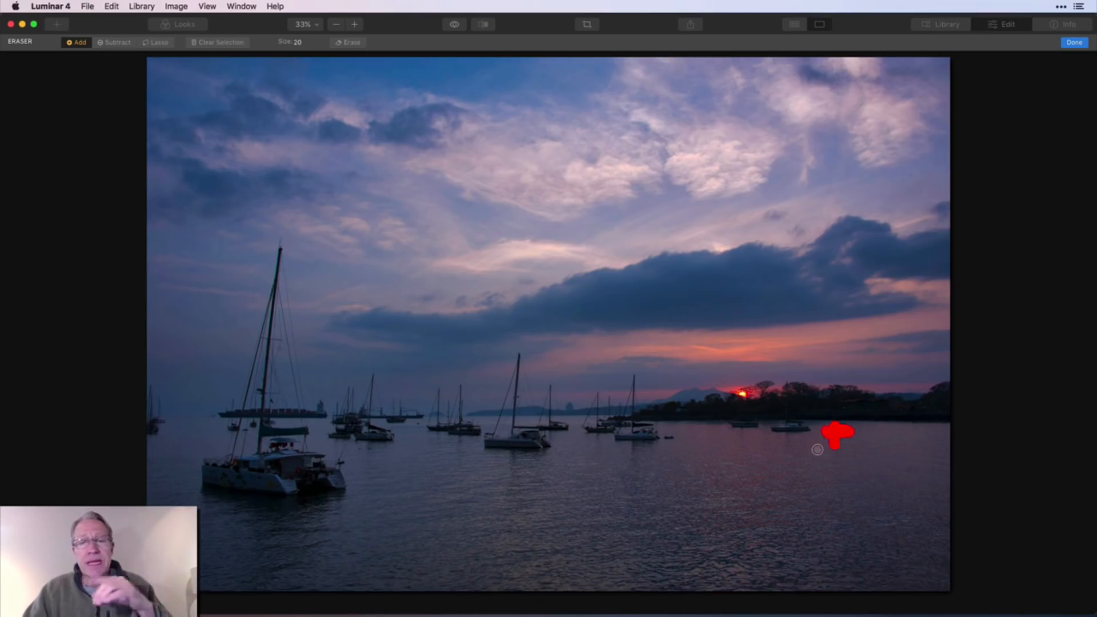
{"action": "mouse_move", "coordinate": [479, 135]}
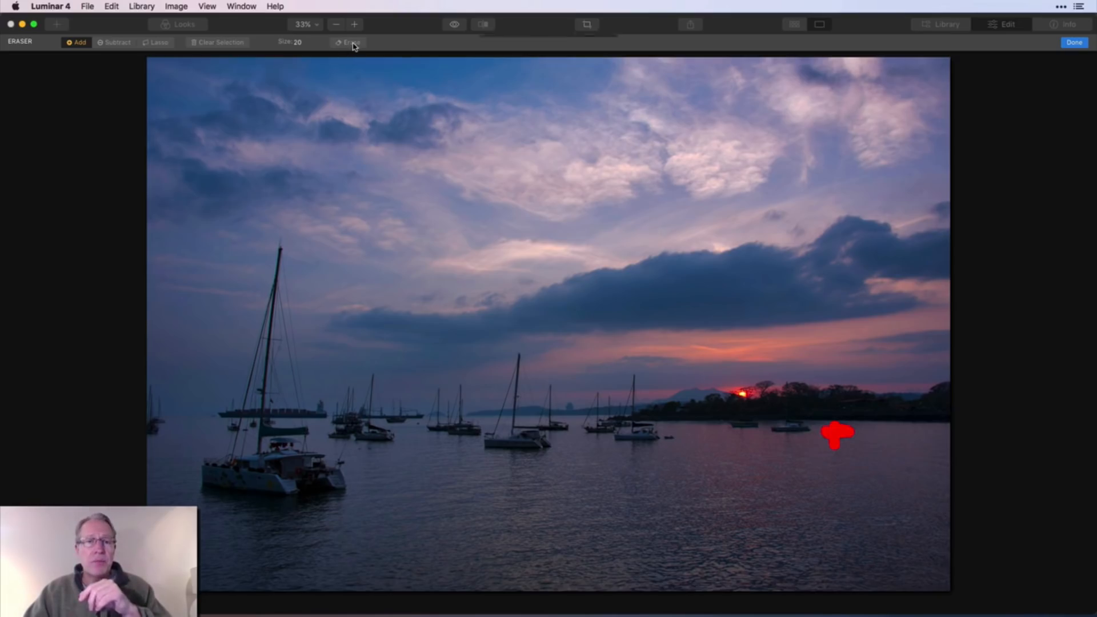
{"action": "left_click", "coordinate": [349, 43]}
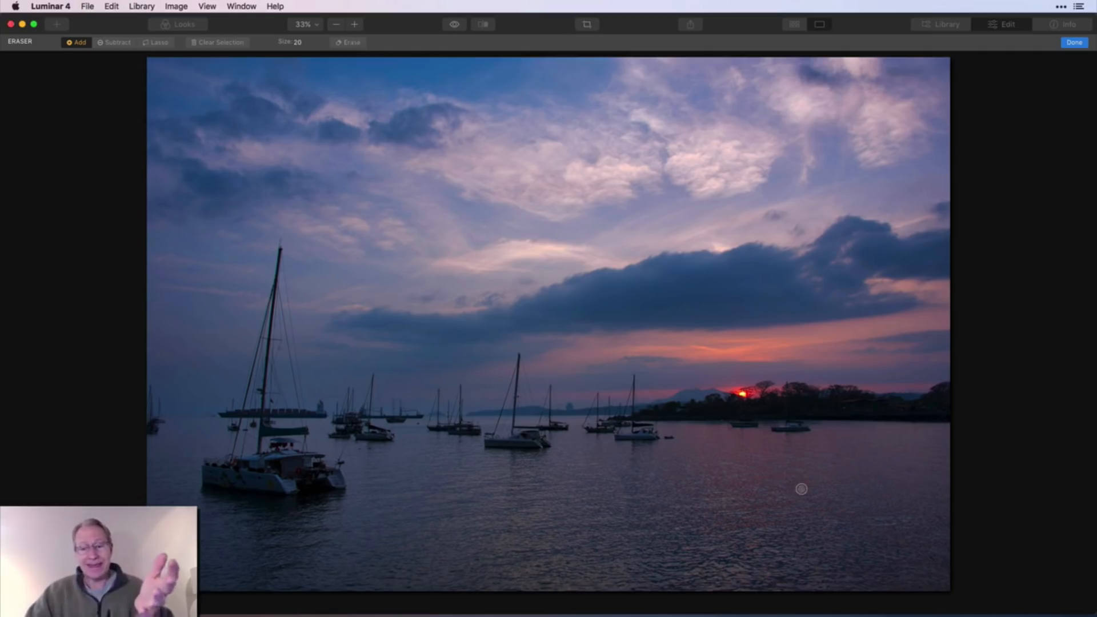
{"action": "mouse_move", "coordinate": [807, 442]}
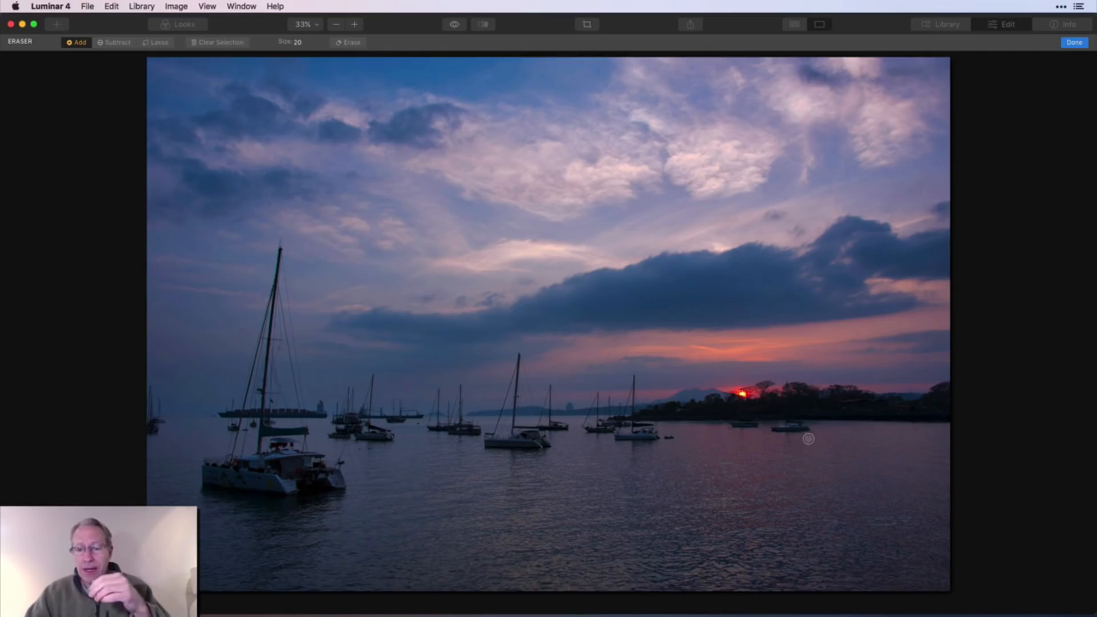
Step: Brush over the small boat near the sunset and erase it too
{"action": "left_click_drag", "start_coordinate": [808, 439], "coordinate": [798, 427]}
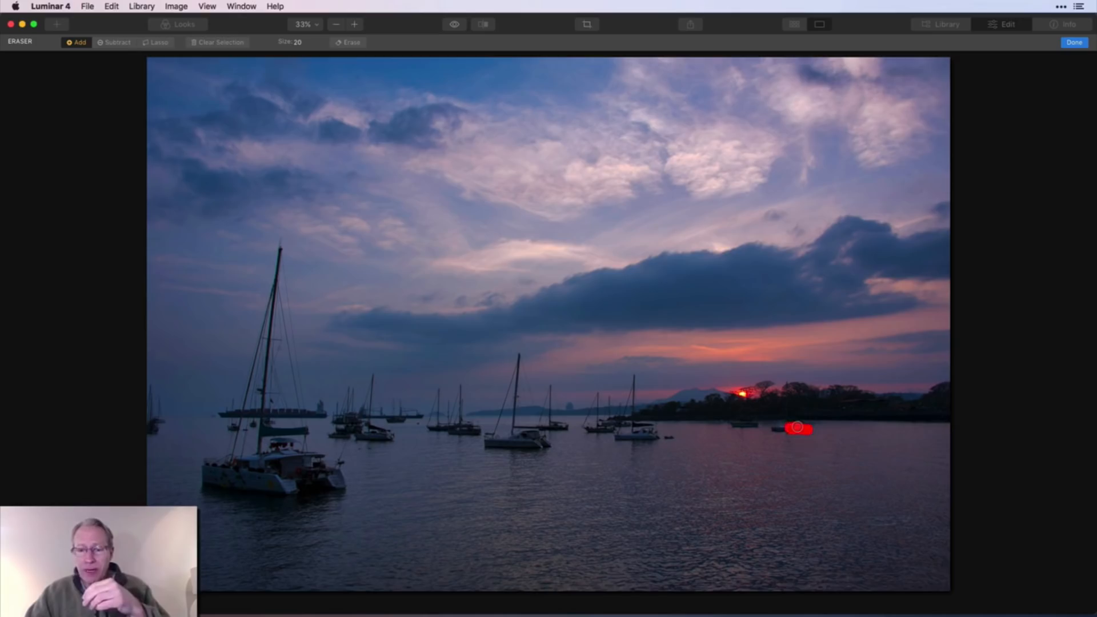
{"action": "left_click_drag", "start_coordinate": [798, 428], "coordinate": [774, 427]}
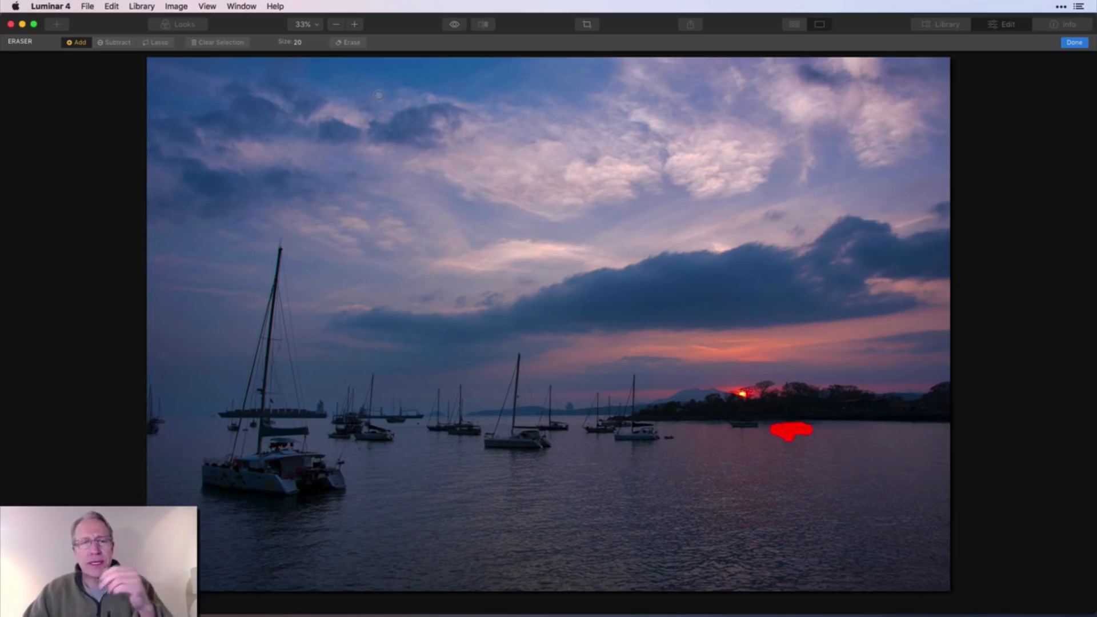
{"action": "left_click", "coordinate": [348, 42]}
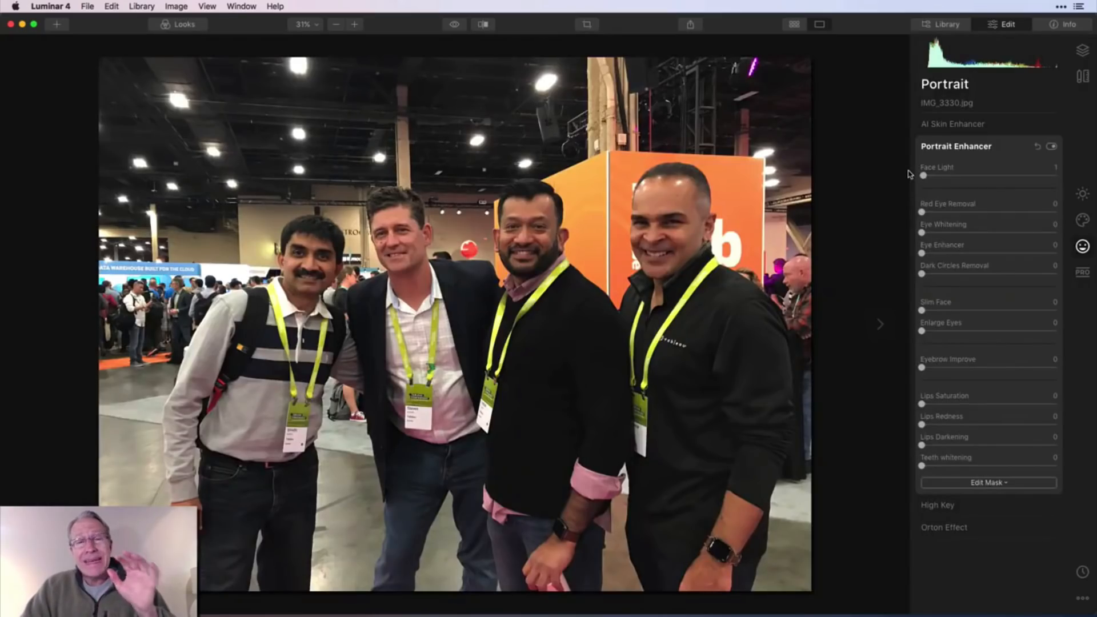
{"action": "mouse_move", "coordinate": [988, 160]}
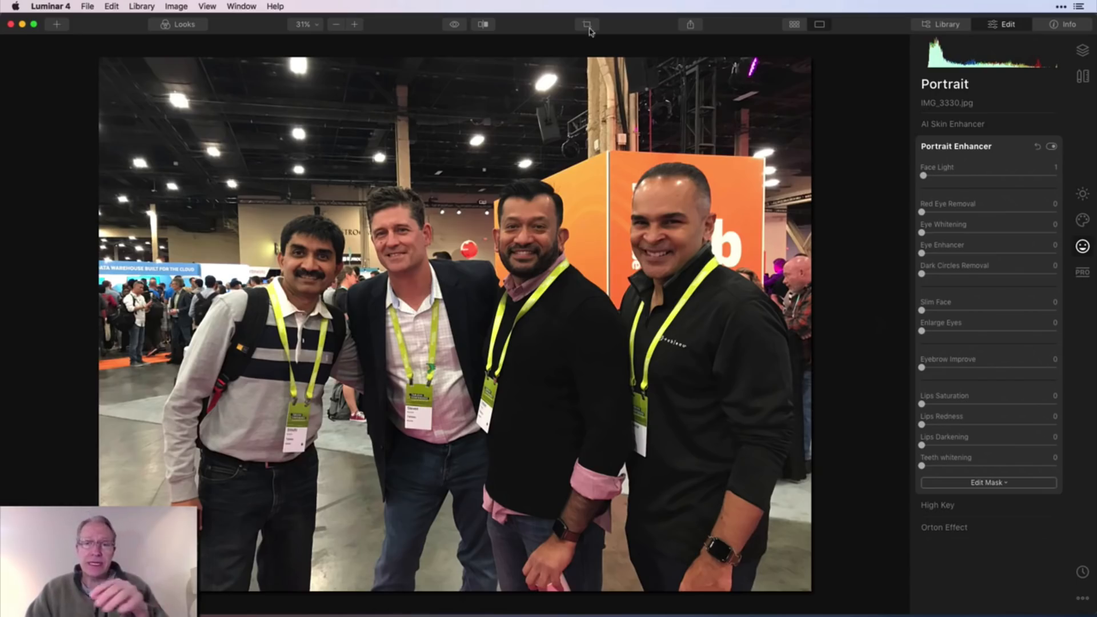
Step: At 50% zoom, set Portrait Enhancer Face Light to 58 and Slim Face to 28 on the group portrait
{"action": "left_click", "coordinate": [354, 24]}
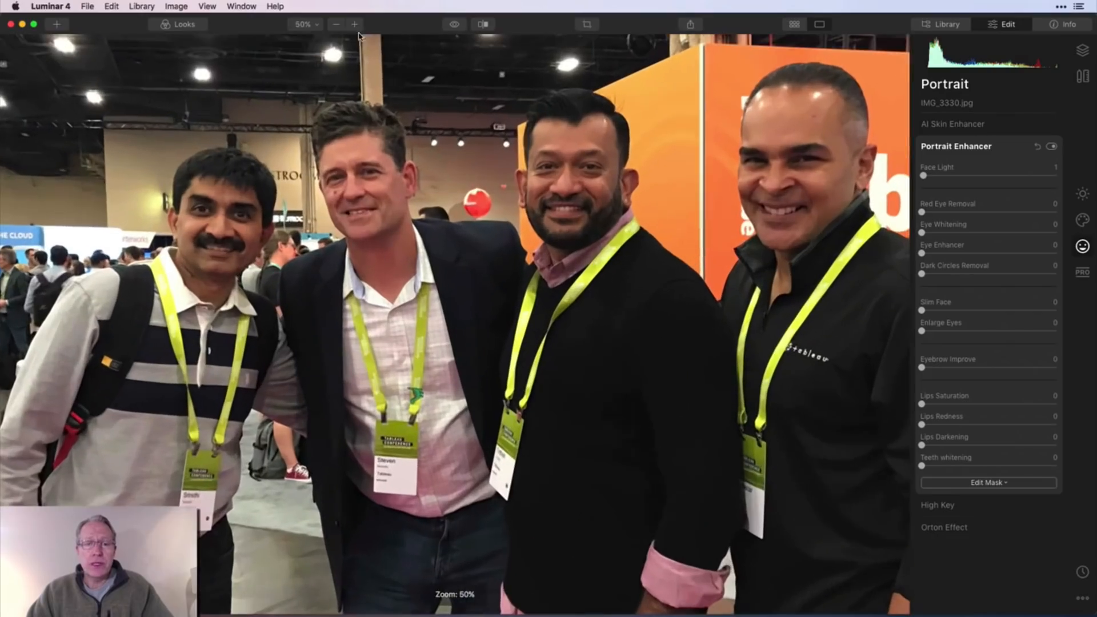
{"action": "left_click_drag", "start_coordinate": [924, 176], "coordinate": [1002, 176]}
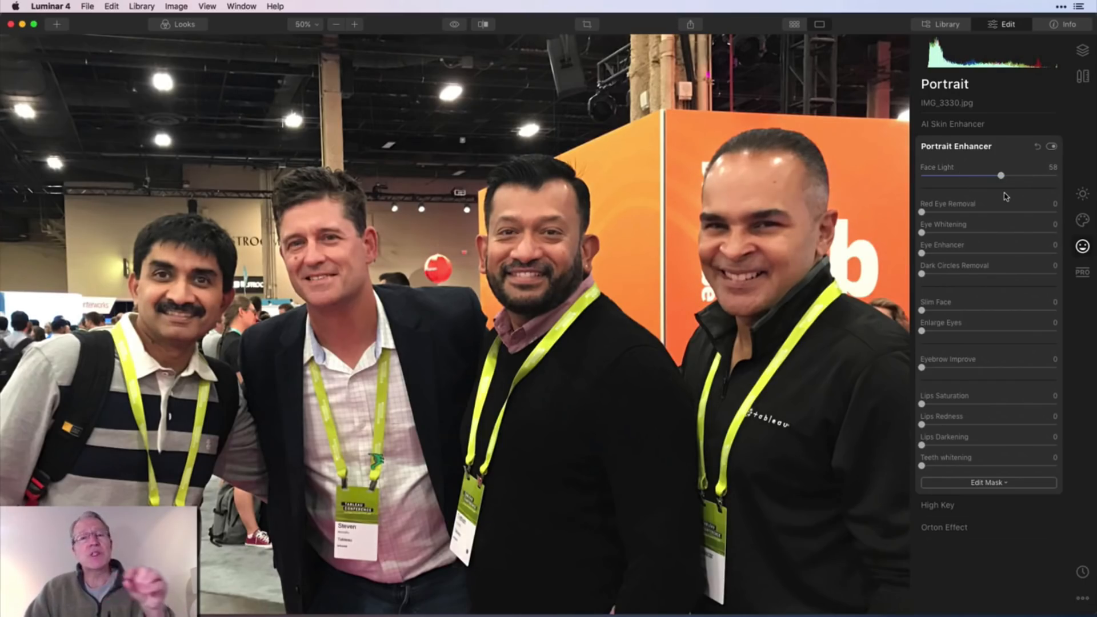
{"action": "left_click_drag", "start_coordinate": [923, 310], "coordinate": [965, 310]}
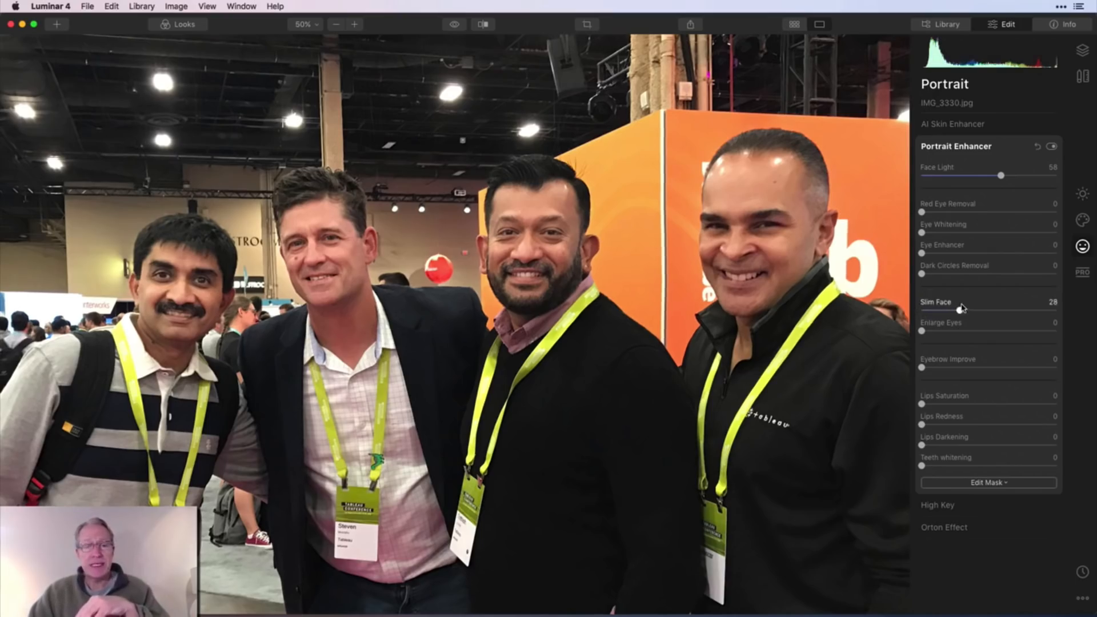
{"action": "left_click", "coordinate": [1036, 147]}
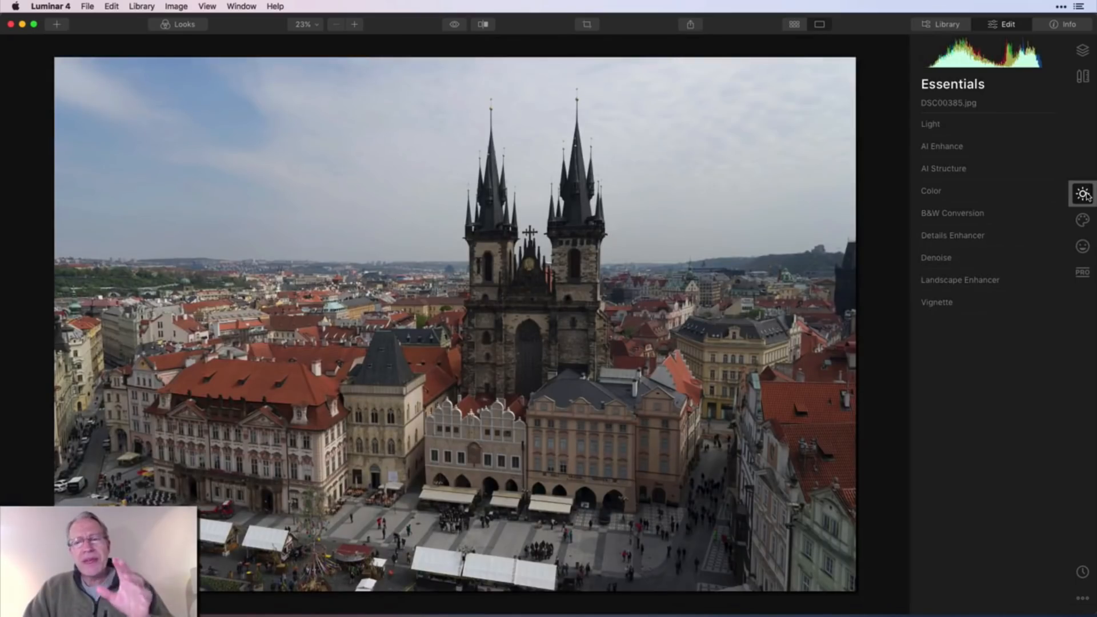
Step: Lift Shadows in Essentials Light, then test the Adjustments Amount slider and return it to full strength
{"action": "left_click", "coordinate": [931, 123]}
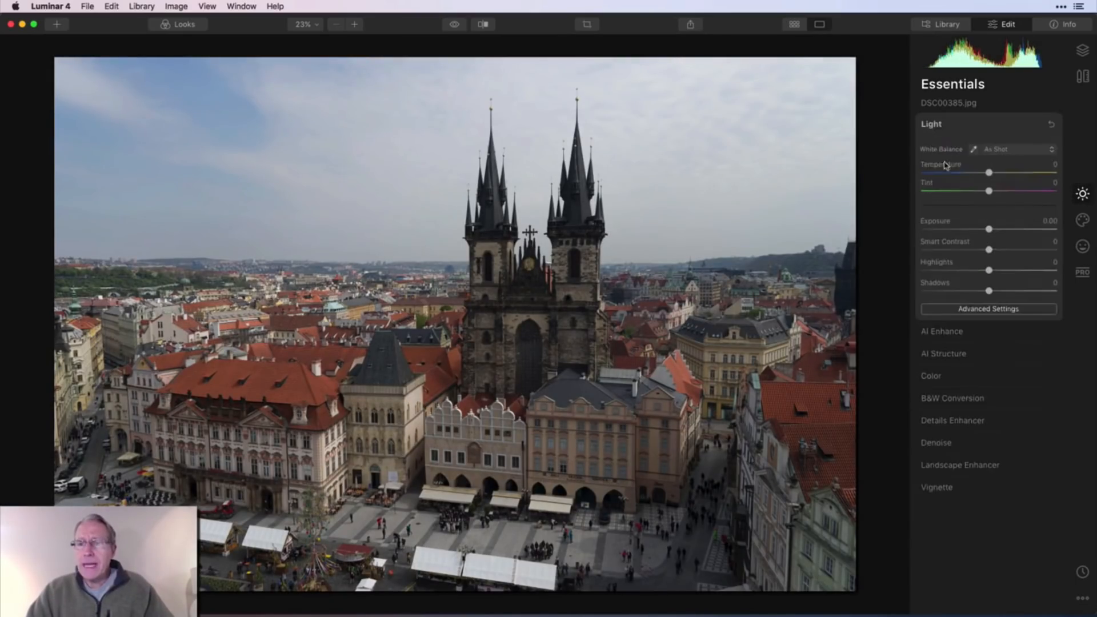
{"action": "mouse_move", "coordinate": [990, 251]}
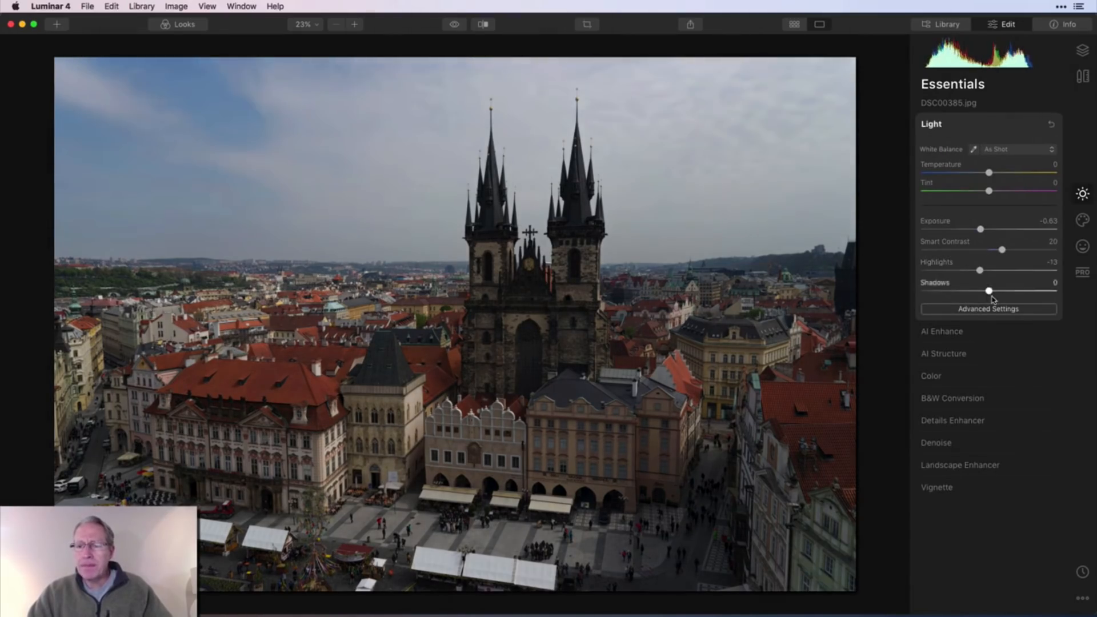
{"action": "left_click_drag", "start_coordinate": [989, 290], "coordinate": [1002, 290]}
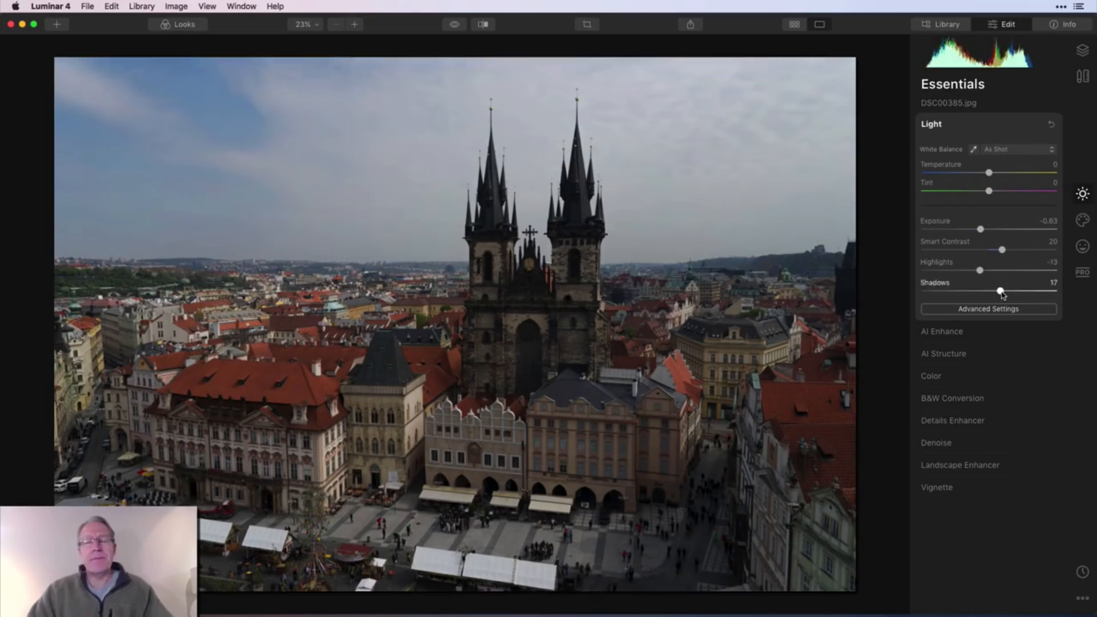
{"action": "left_click", "coordinate": [1074, 52]}
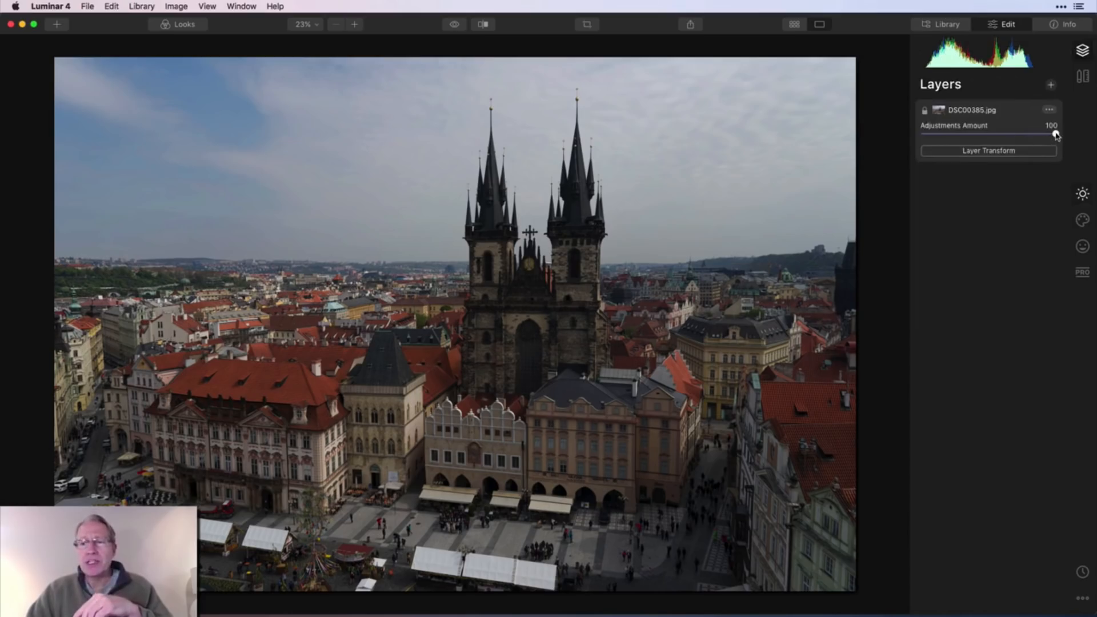
{"action": "left_click_drag", "start_coordinate": [1056, 132], "coordinate": [1043, 133]}
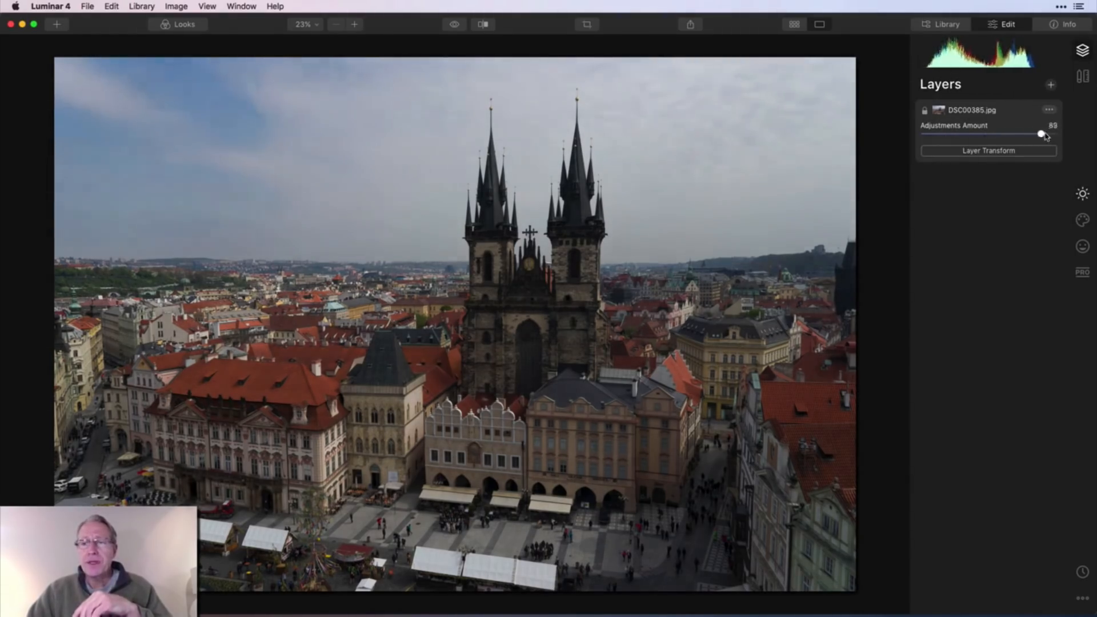
{"action": "left_click_drag", "start_coordinate": [1042, 134], "coordinate": [1056, 134]}
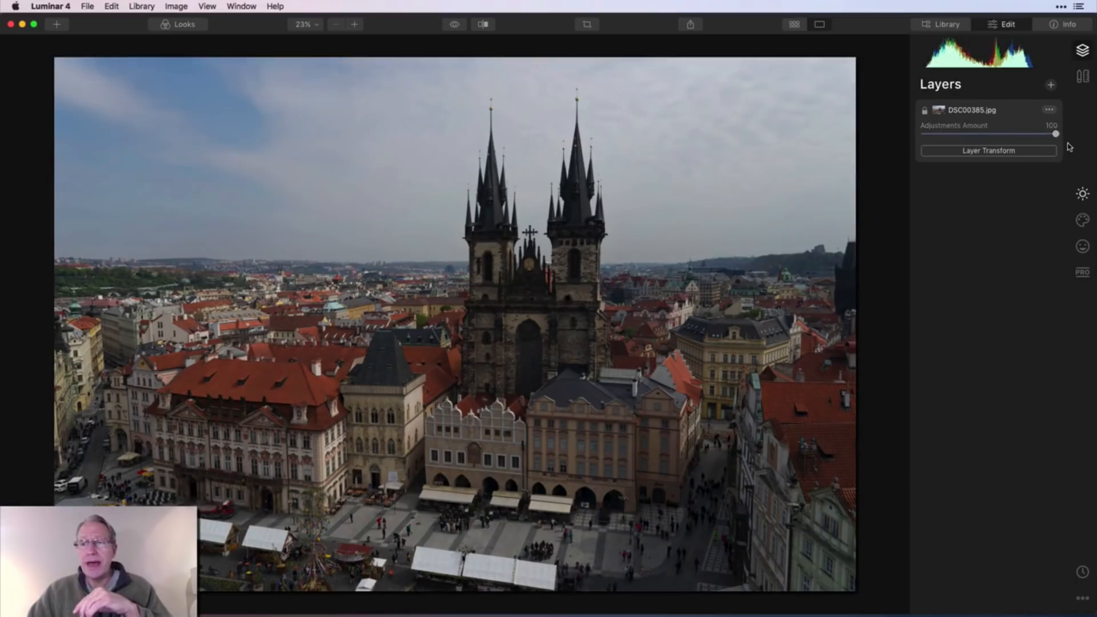
Step: Add a new adjustment layer to the Prague photo and apply adjustments on it
{"action": "left_click", "coordinate": [1050, 85]}
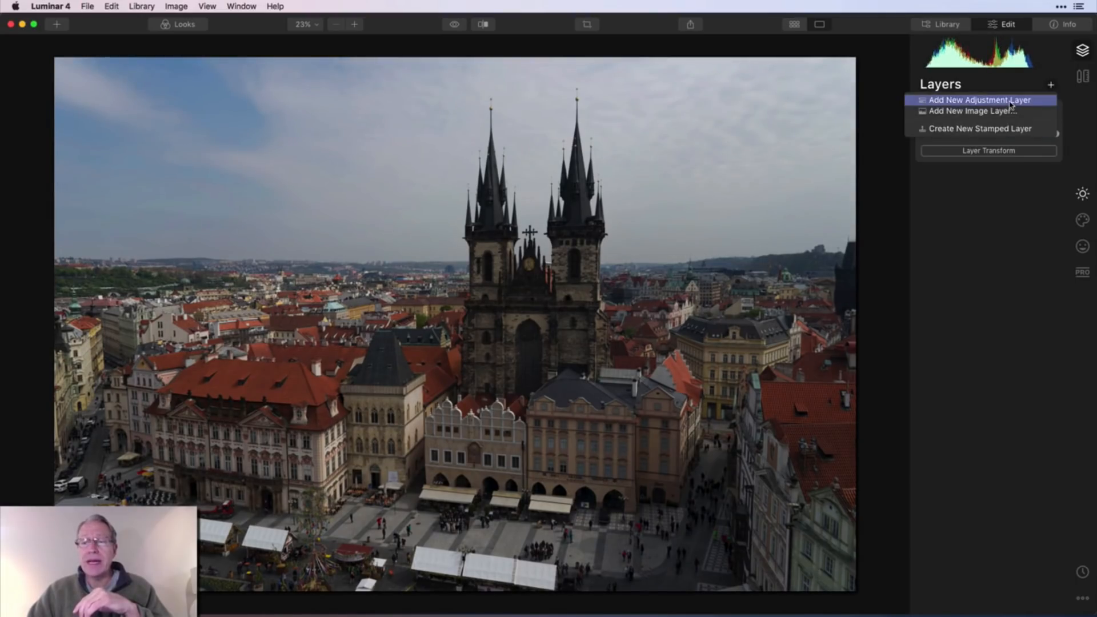
{"action": "left_click", "coordinate": [979, 99]}
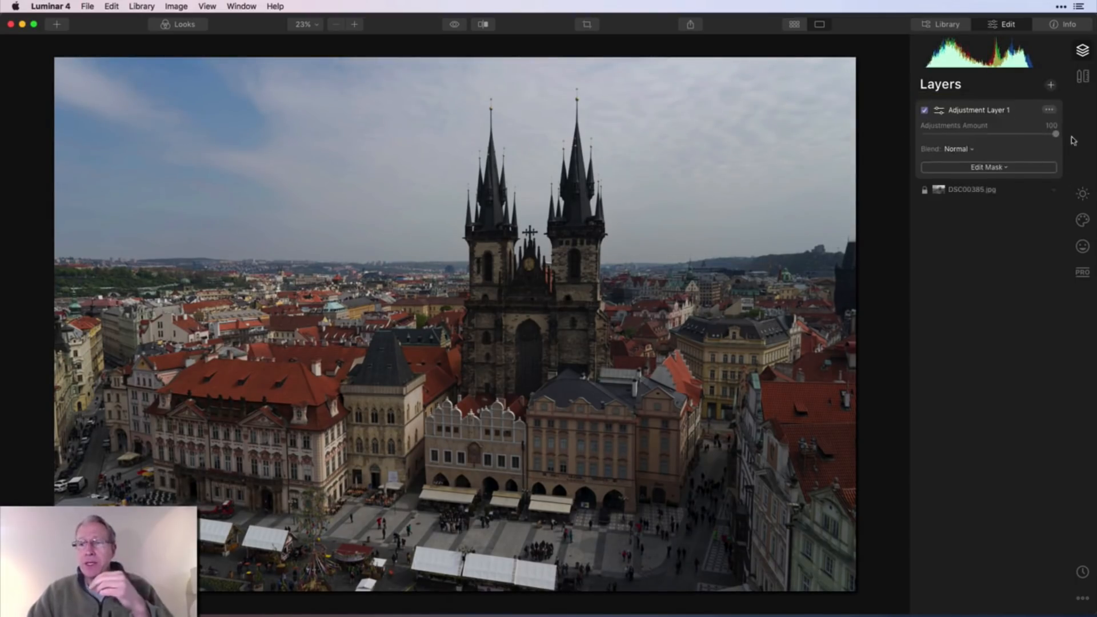
{"action": "left_click", "coordinate": [178, 24]}
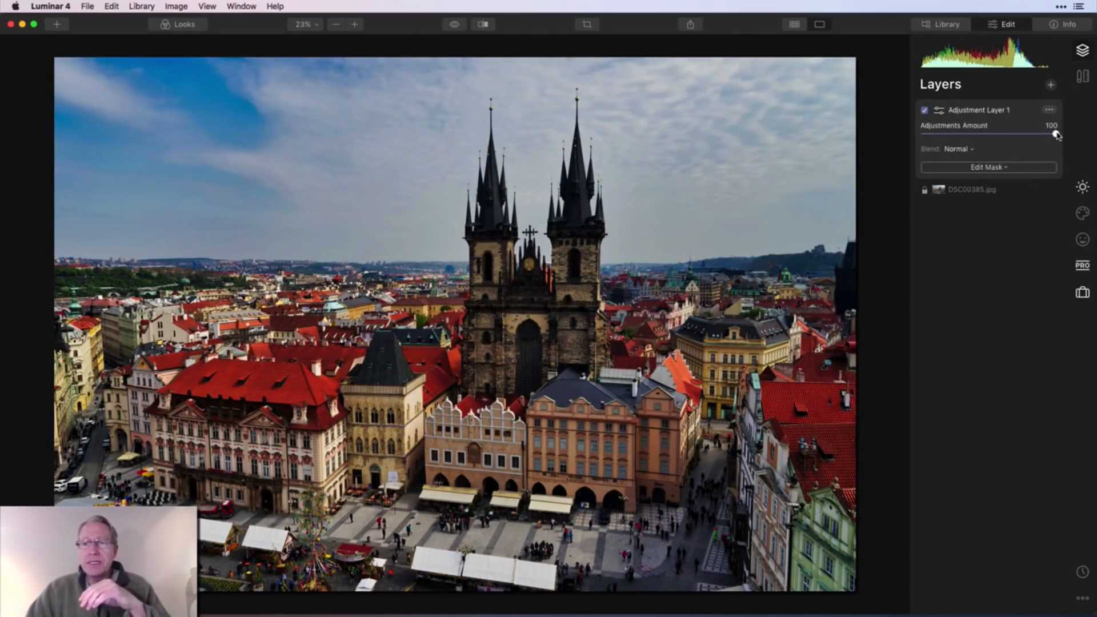
Step: Vary the layer's Adjustments Amount and settle it at about half strength
{"action": "left_click_drag", "start_coordinate": [1058, 133], "coordinate": [997, 134]}
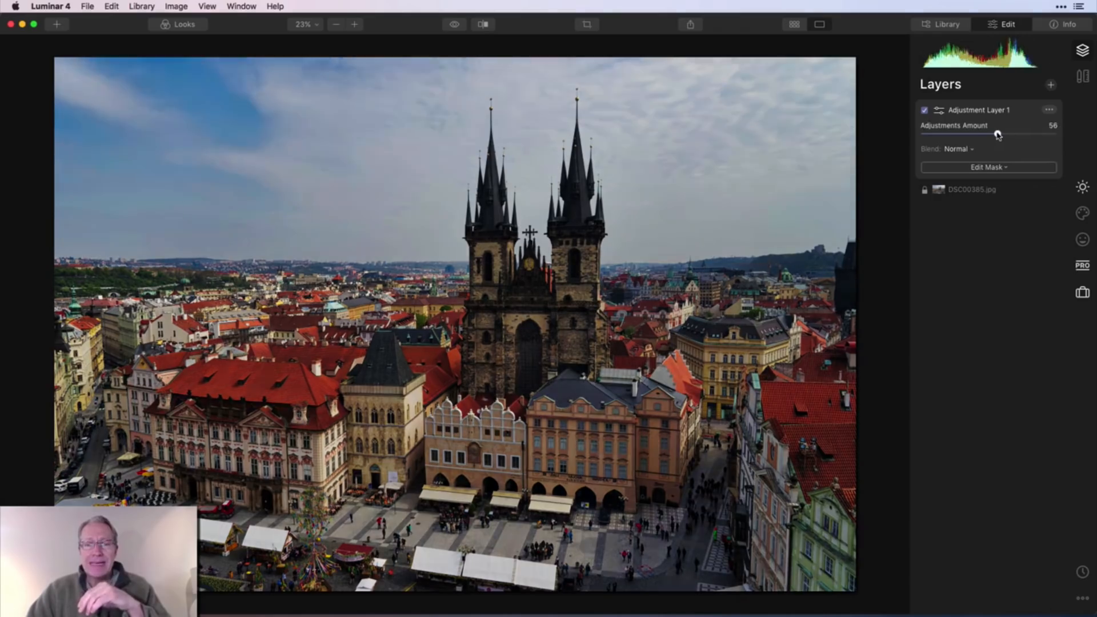
{"action": "left_click_drag", "start_coordinate": [998, 133], "coordinate": [992, 132]}
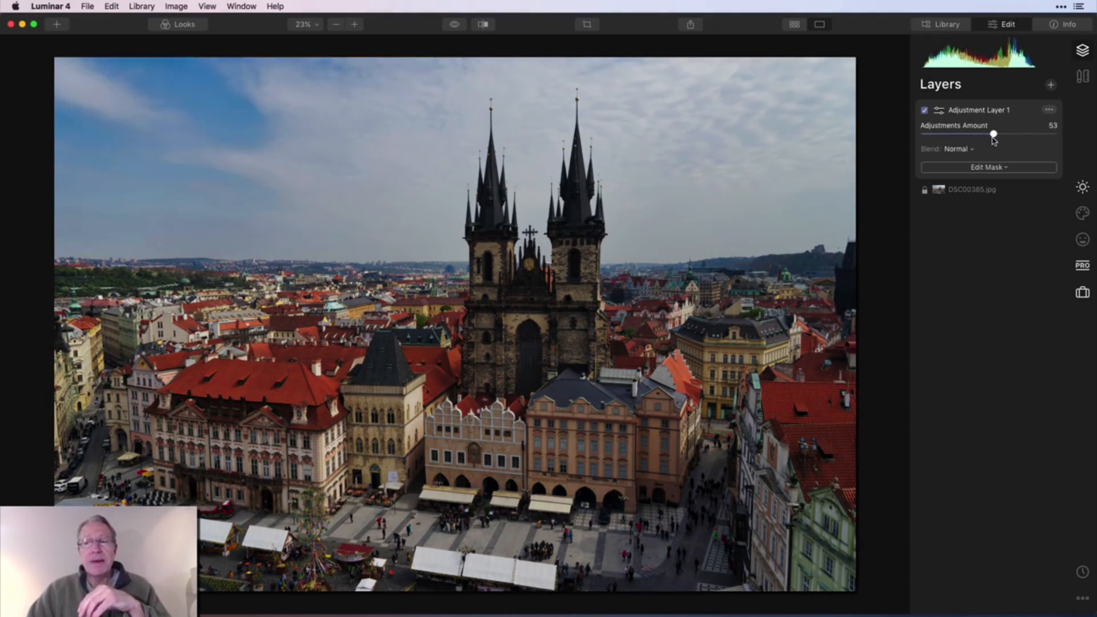
{"action": "left_click_drag", "start_coordinate": [994, 133], "coordinate": [1044, 134]}
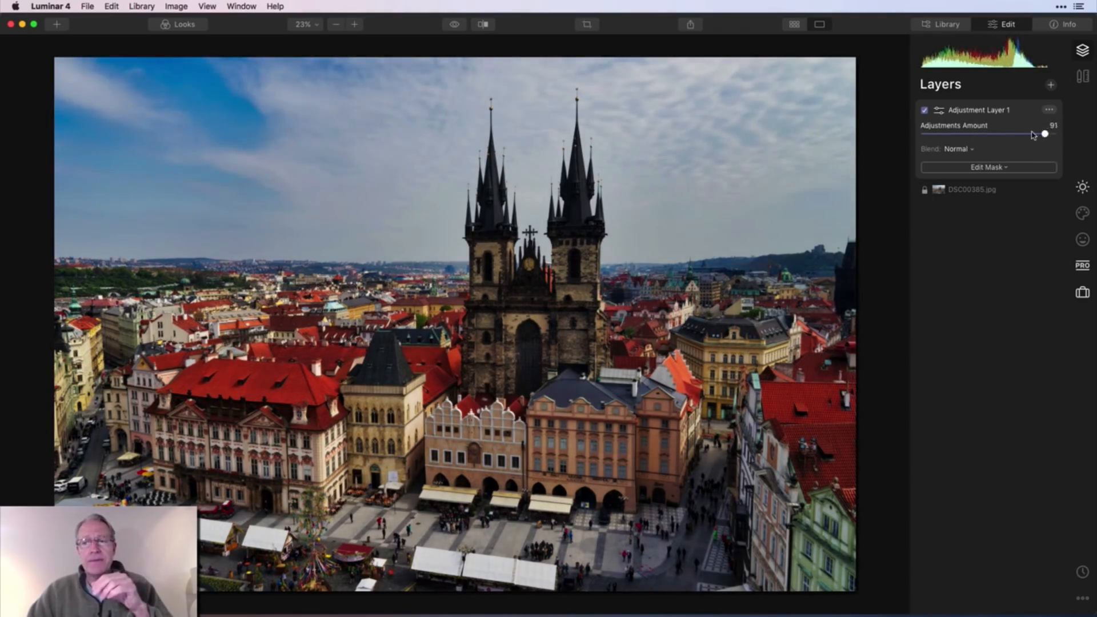
{"action": "left_click_drag", "start_coordinate": [1045, 134], "coordinate": [1056, 133]}
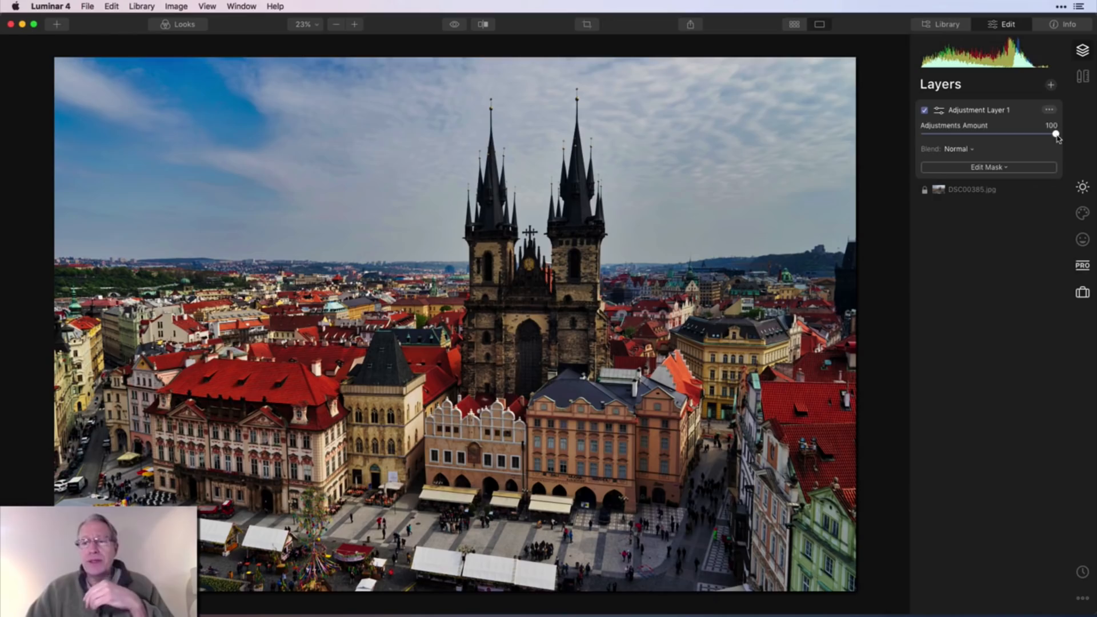
{"action": "left_click_drag", "start_coordinate": [1058, 134], "coordinate": [1018, 134]}
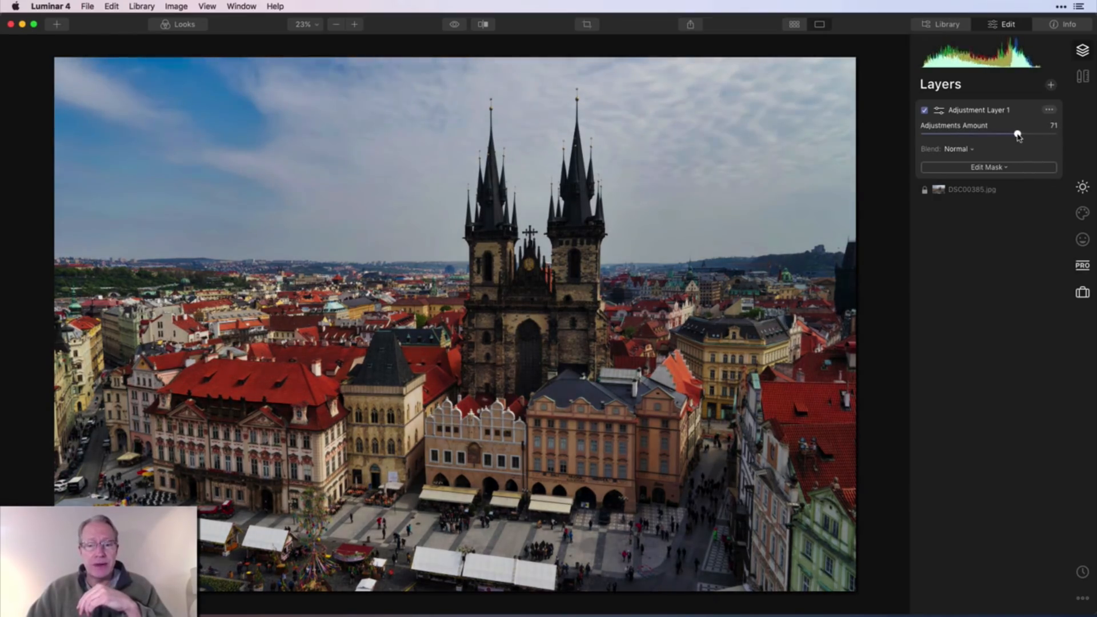
{"action": "left_click_drag", "start_coordinate": [1017, 133], "coordinate": [985, 134]}
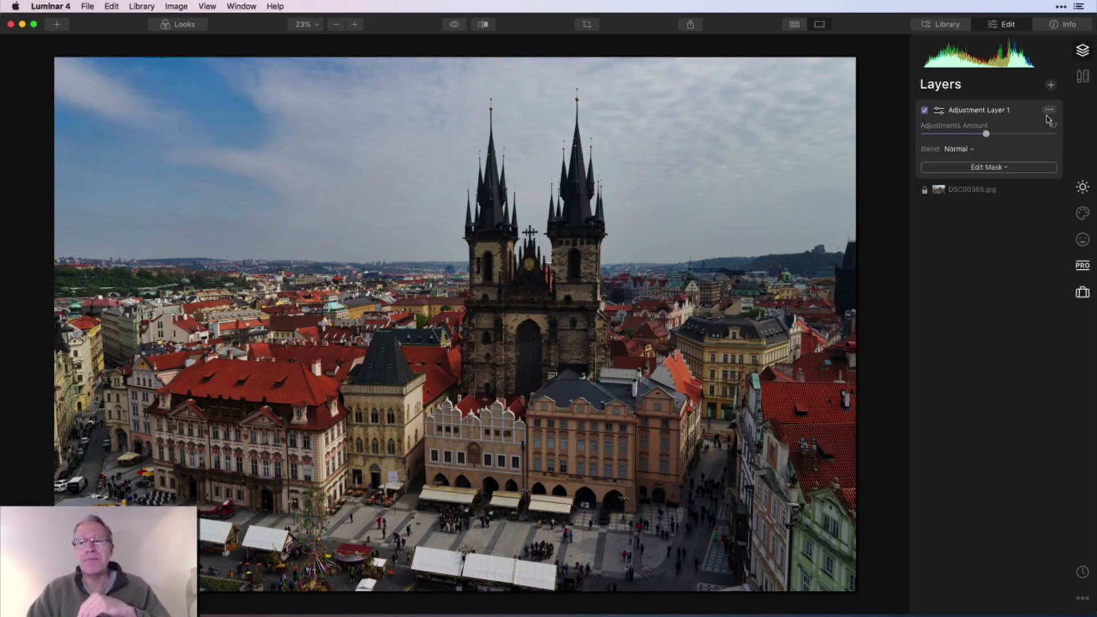
Step: Add a new image layer loaded with Grungywall.jpg over the Prague photo
{"action": "left_click", "coordinate": [1049, 84]}
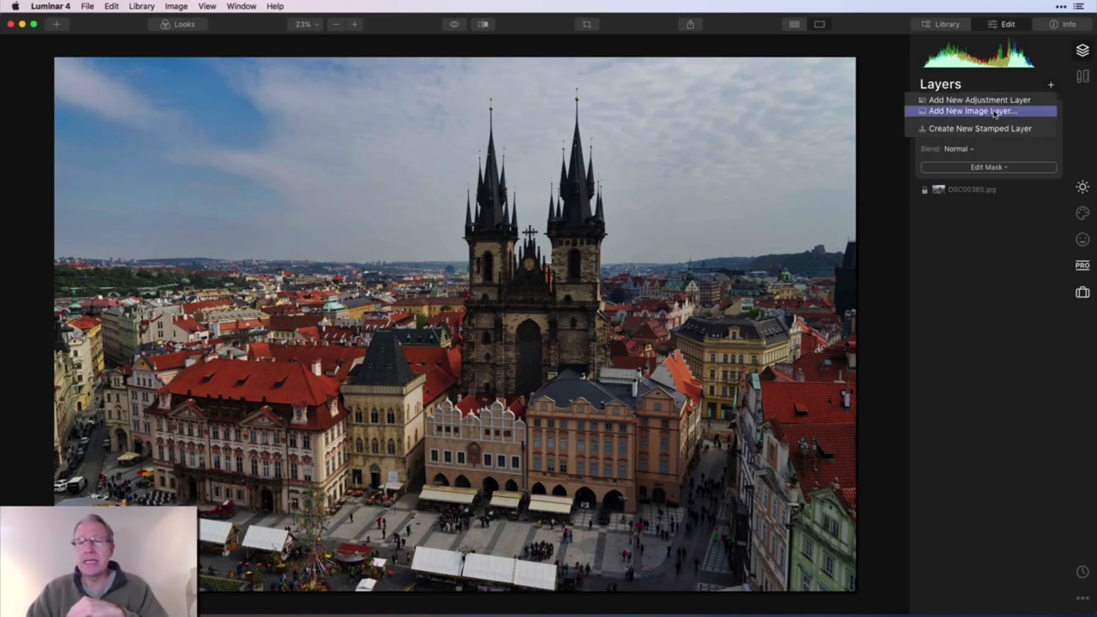
{"action": "left_click", "coordinate": [974, 111]}
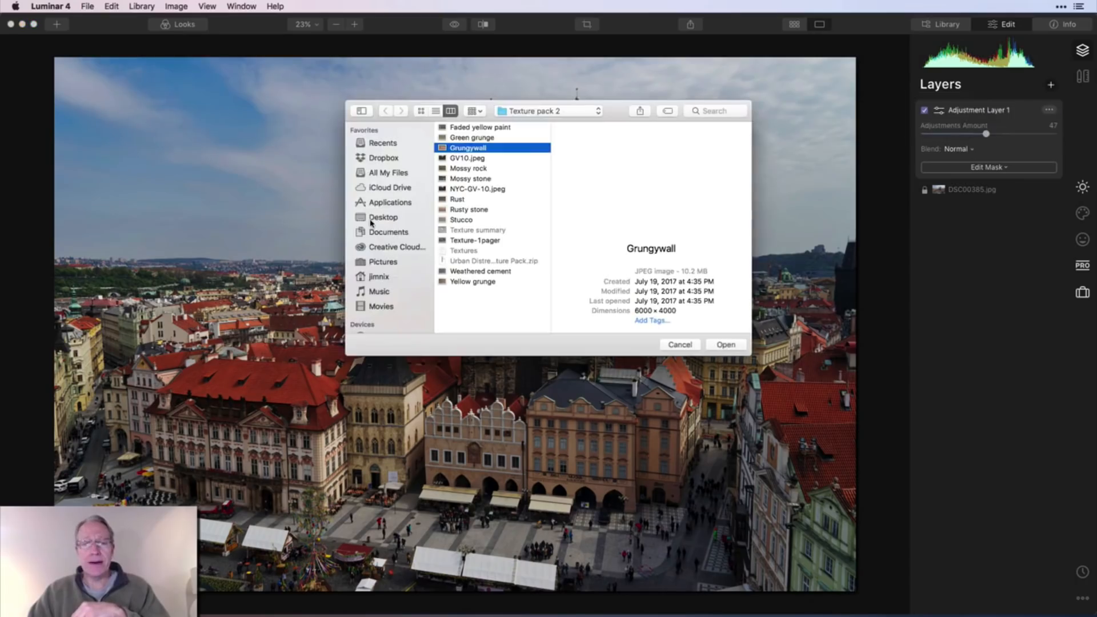
{"action": "left_click", "coordinate": [726, 344]}
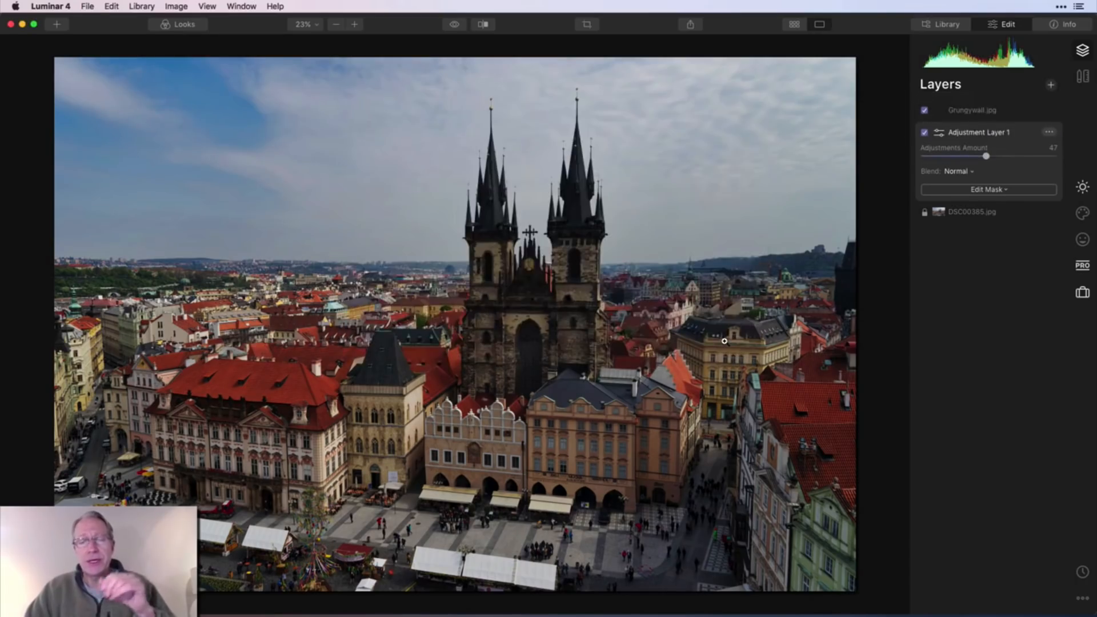
{"action": "left_click", "coordinate": [972, 110]}
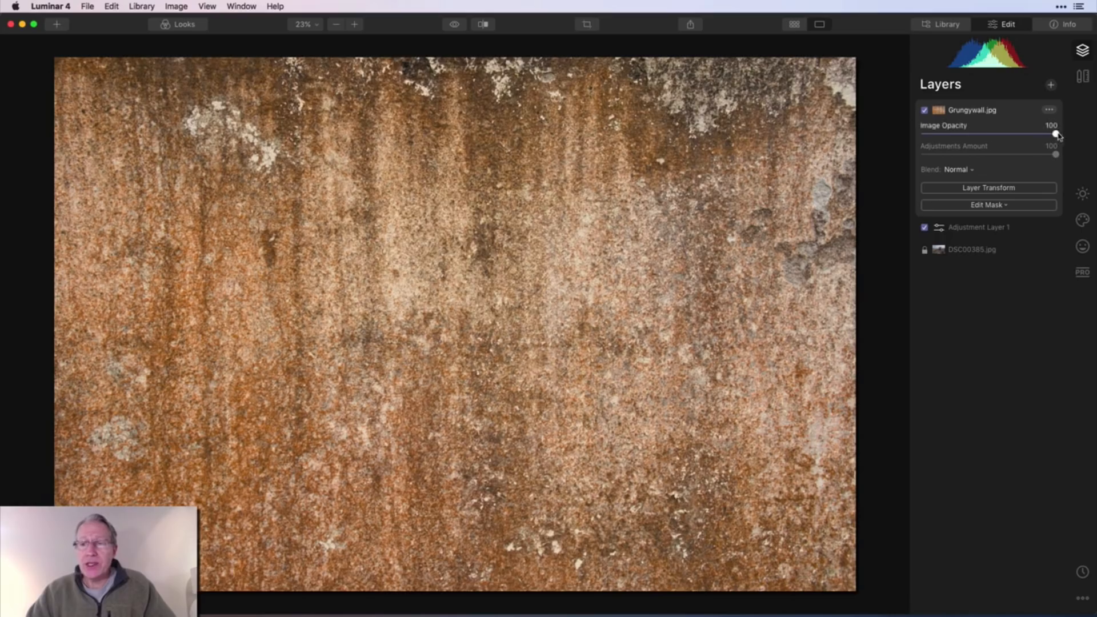
Step: Lower the Grungywall layer's Image Opacity to about 27 so the church shows through
{"action": "left_click_drag", "start_coordinate": [1056, 133], "coordinate": [1019, 133]}
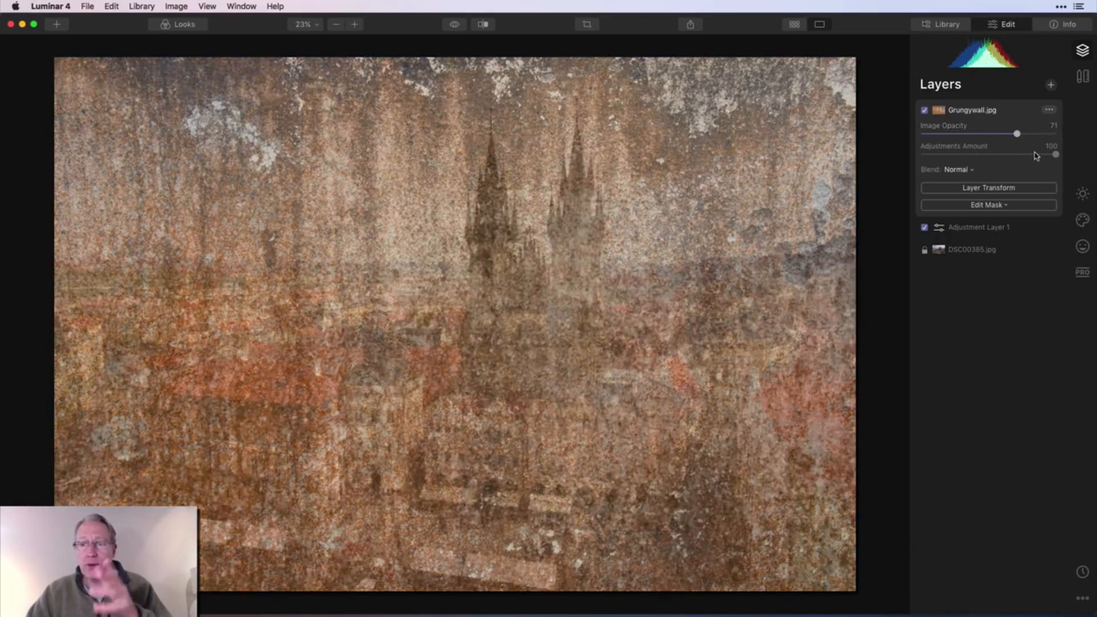
{"action": "left_click_drag", "start_coordinate": [1018, 134], "coordinate": [970, 133]}
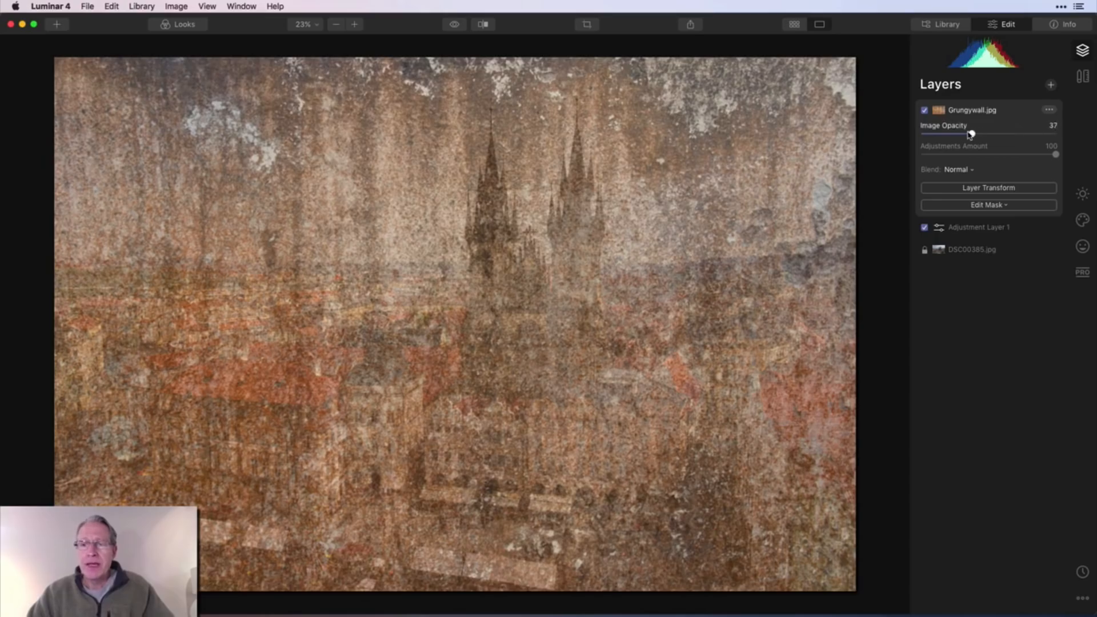
{"action": "left_click_drag", "start_coordinate": [970, 133], "coordinate": [949, 133]}
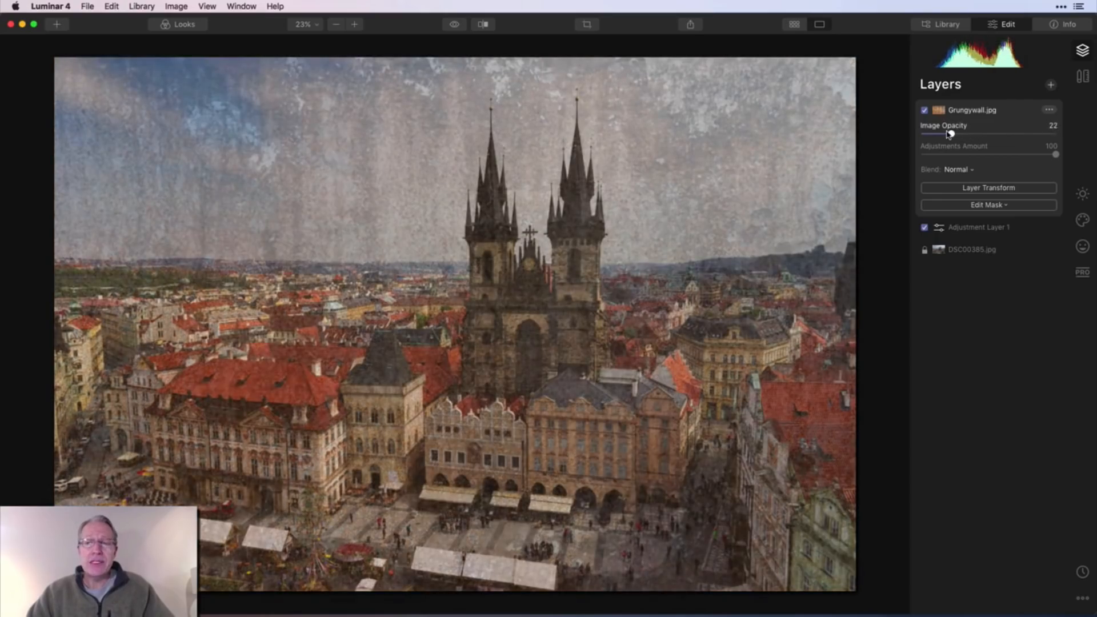
{"action": "left_click_drag", "start_coordinate": [949, 135], "coordinate": [958, 135]}
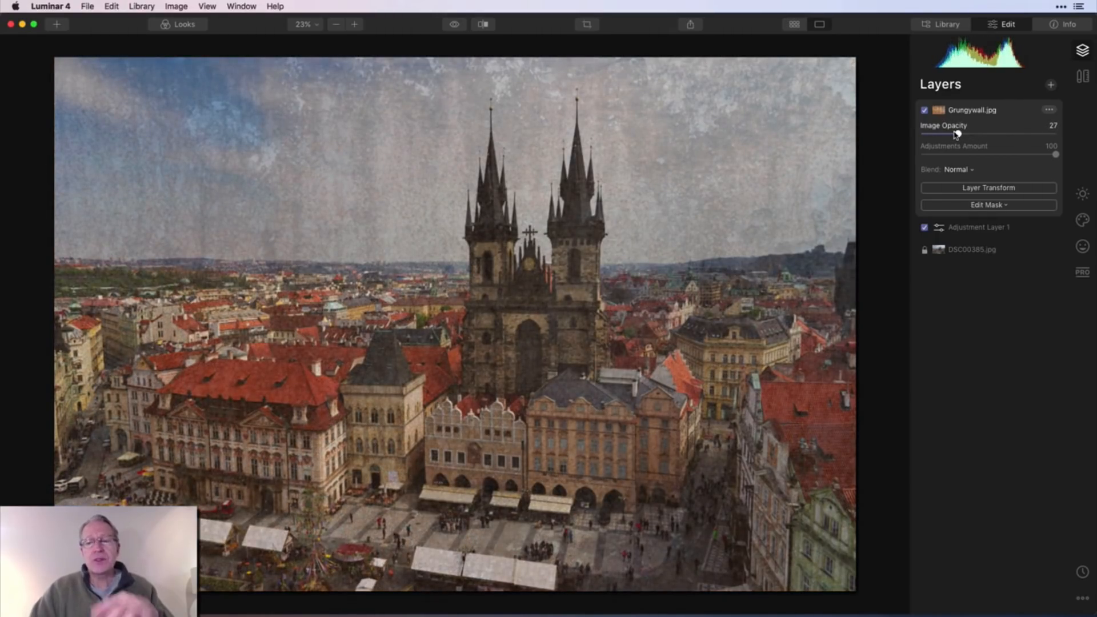
{"action": "left_click_drag", "start_coordinate": [956, 135], "coordinate": [943, 135]}
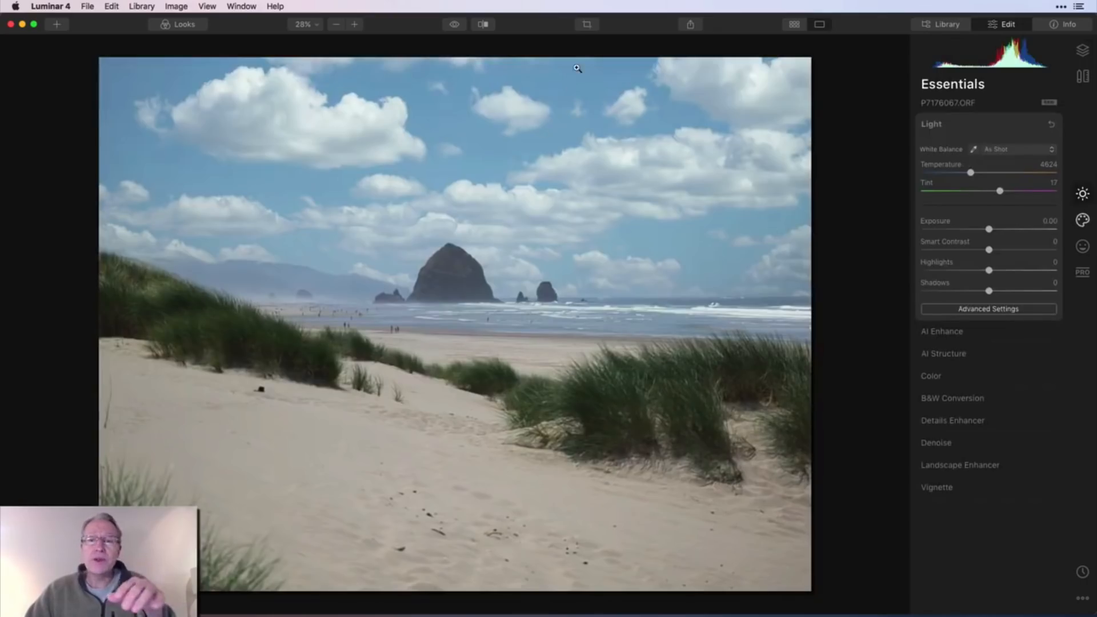
Step: Crop the beach photo to the 21:9 aspect ratio
{"action": "left_click", "coordinate": [587, 23]}
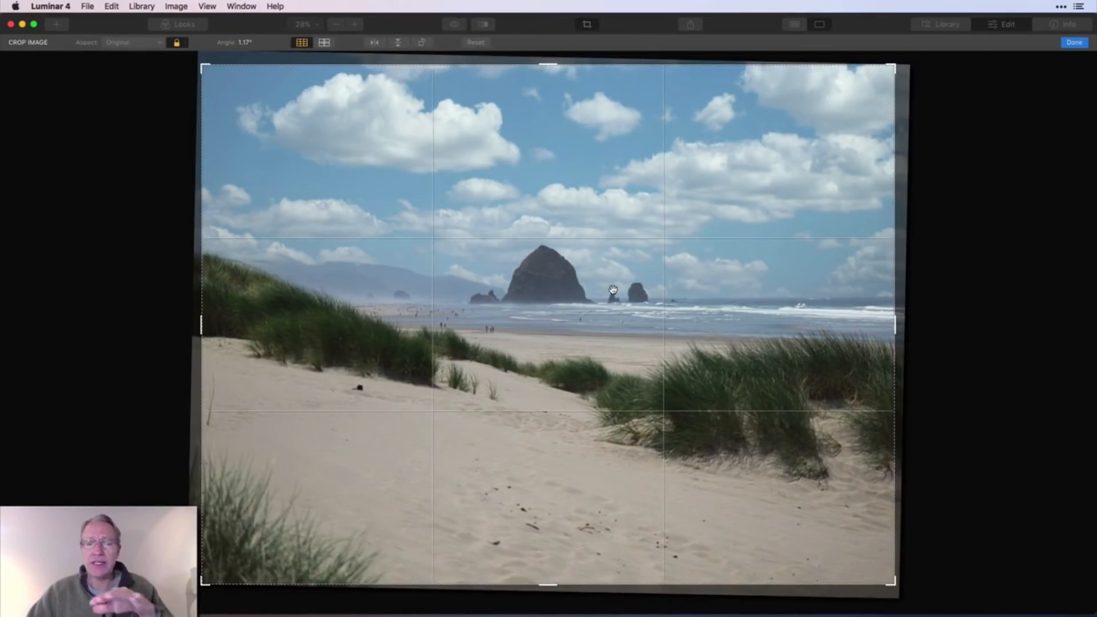
{"action": "mouse_move", "coordinate": [148, 41]}
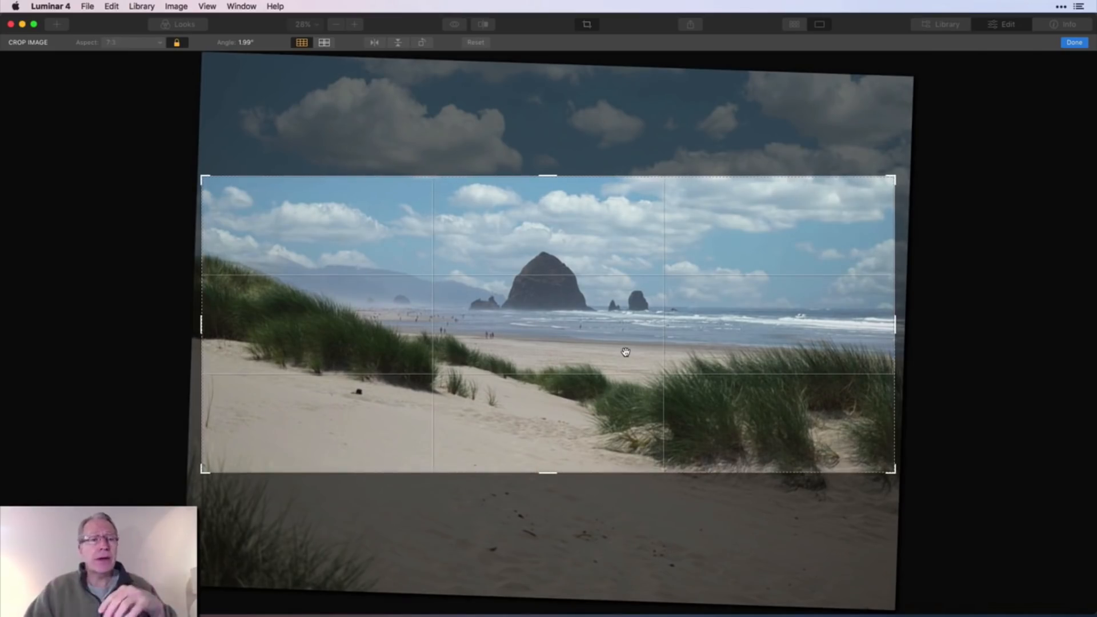
{"action": "left_click", "coordinate": [131, 42]}
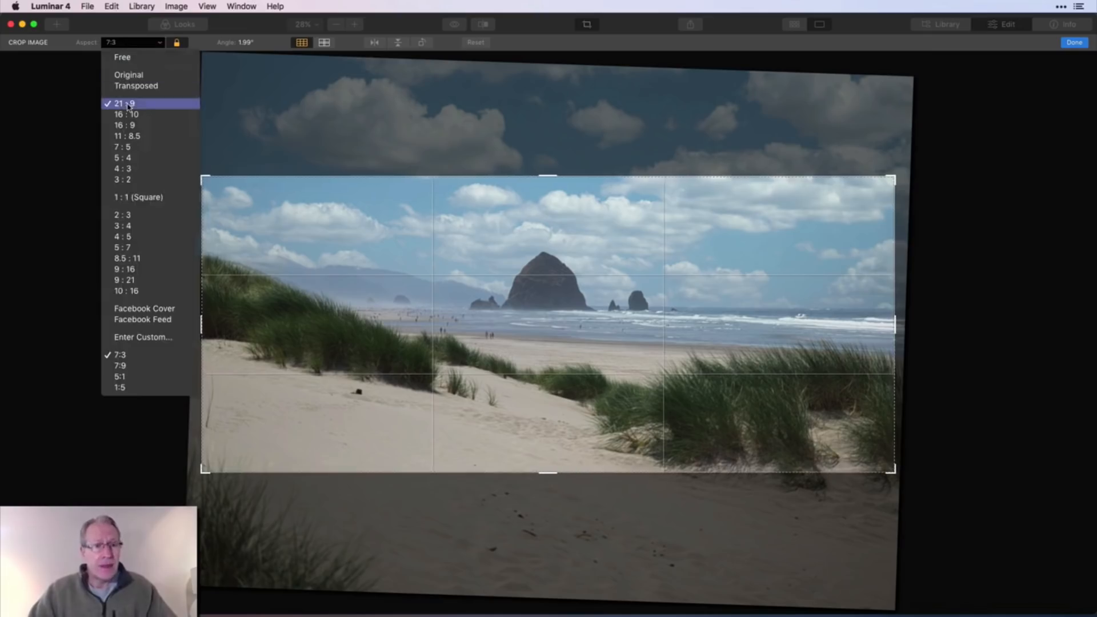
{"action": "mouse_move", "coordinate": [132, 279]}
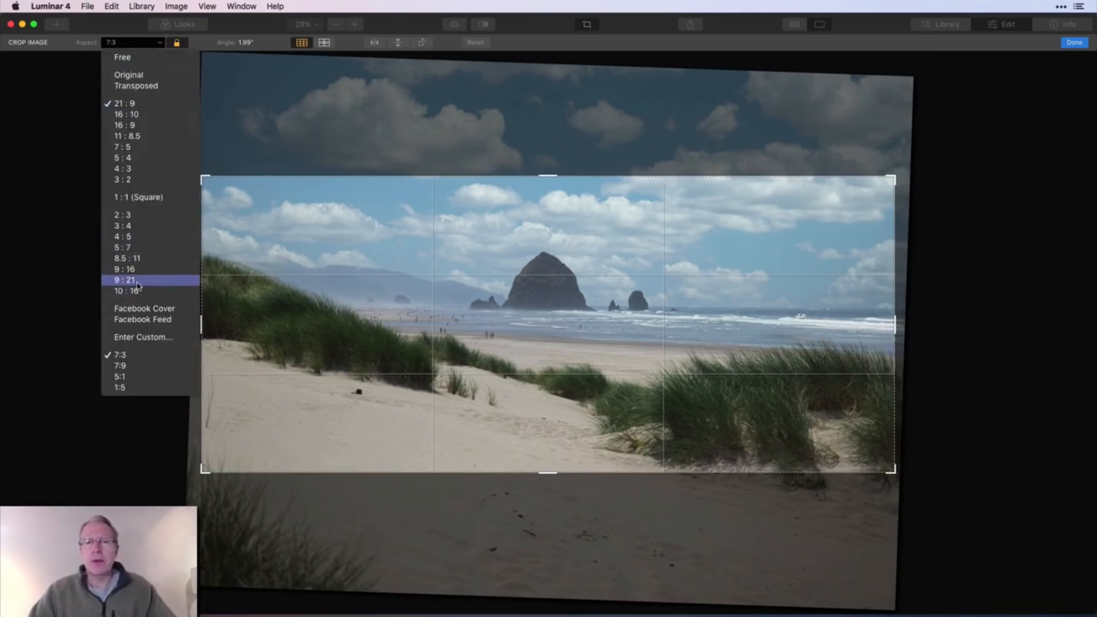
{"action": "left_click", "coordinate": [122, 277]}
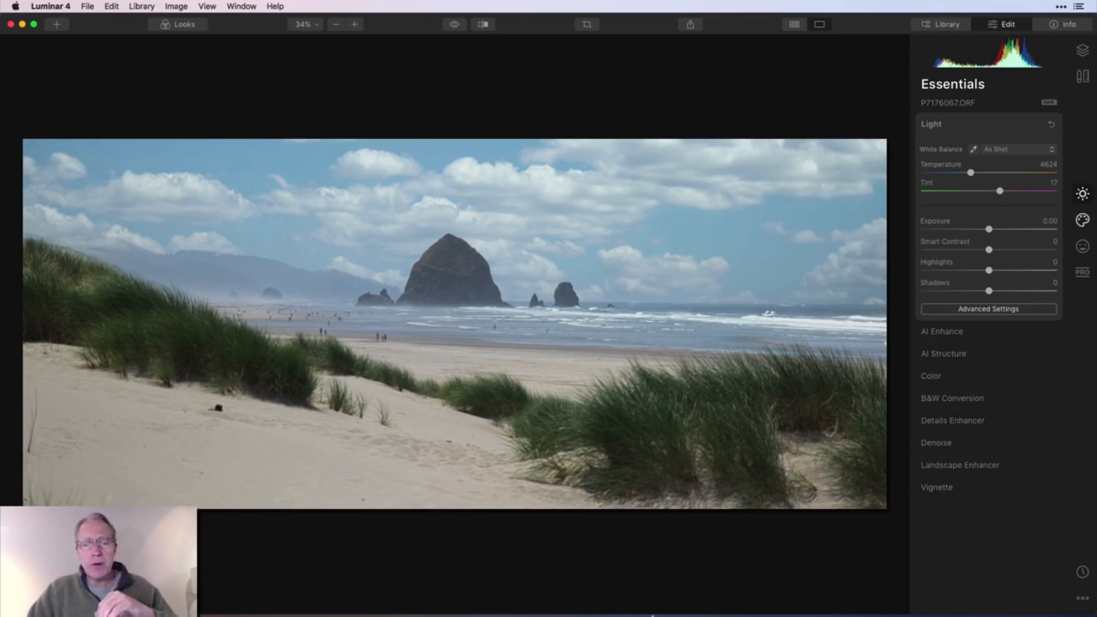
{"action": "mouse_move", "coordinate": [696, 400]}
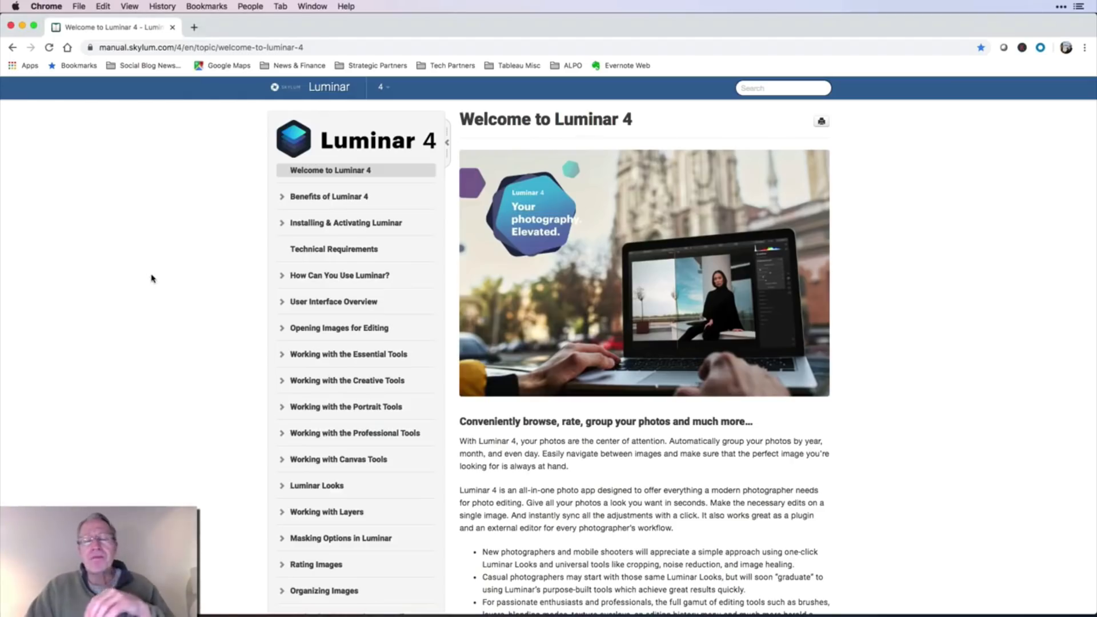
{"action": "left_click", "coordinate": [200, 48]}
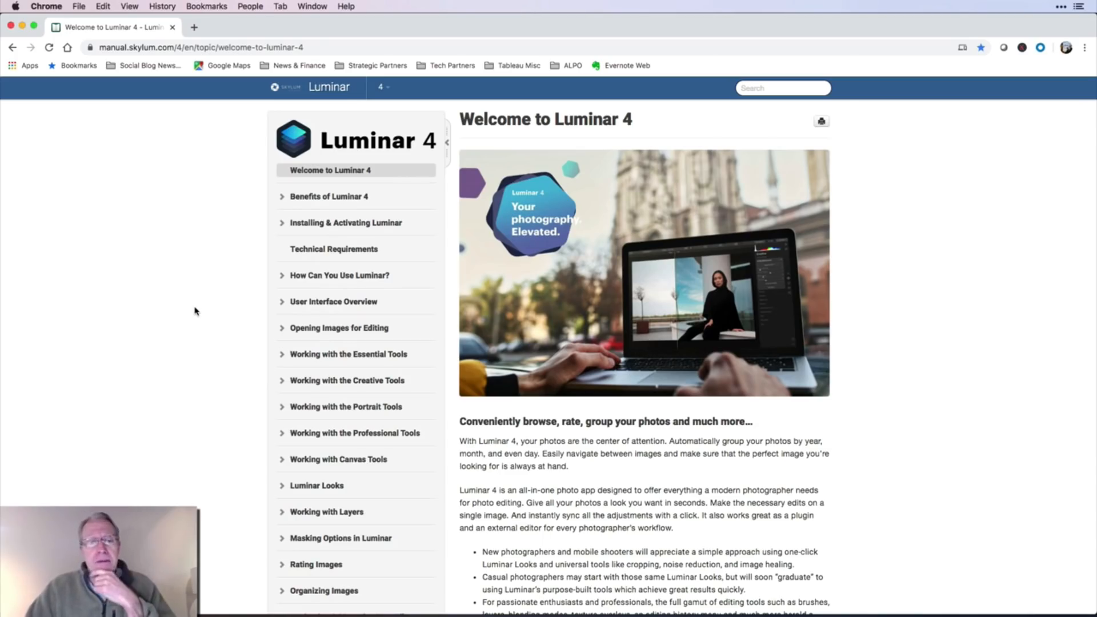
{"action": "scroll", "scroll_direction": "down", "scroll_amount": 3}
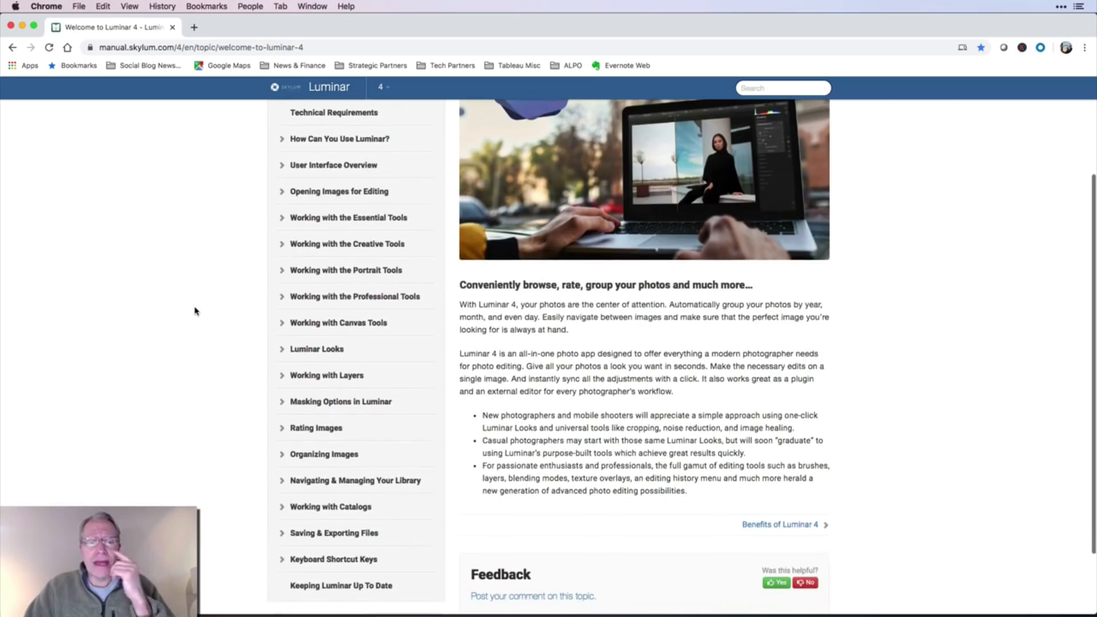
{"action": "scroll", "scroll_direction": "down", "scroll_amount": 3}
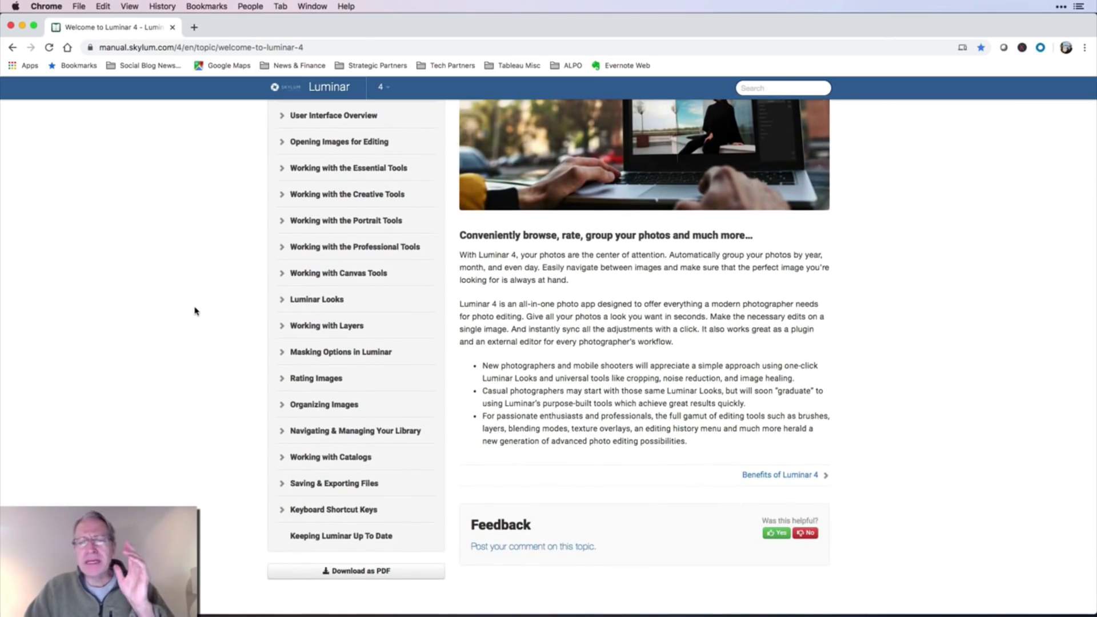
{"action": "scroll", "scroll_direction": "down", "scroll_amount": 3}
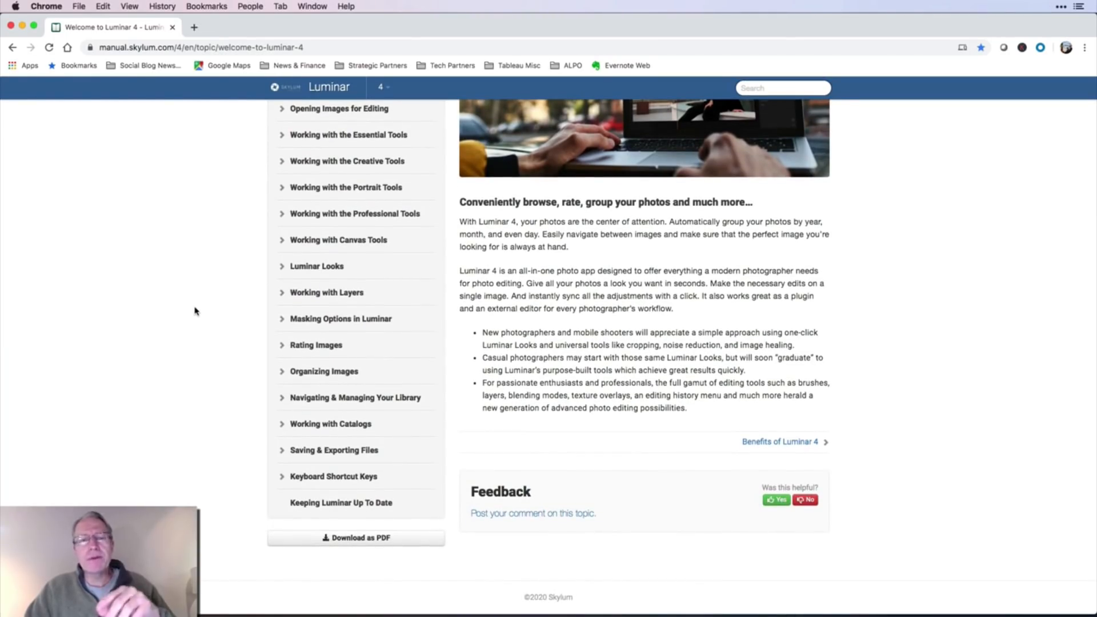
{"action": "mouse_move", "coordinate": [350, 557]}
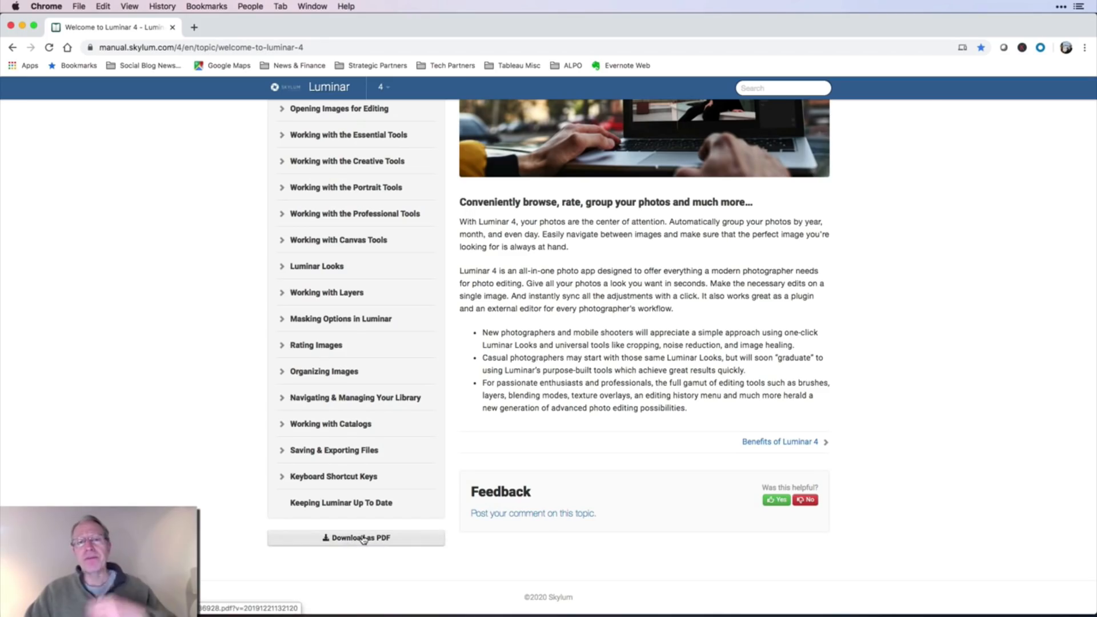
{"action": "scroll", "scroll_direction": "up", "scroll_amount": 3}
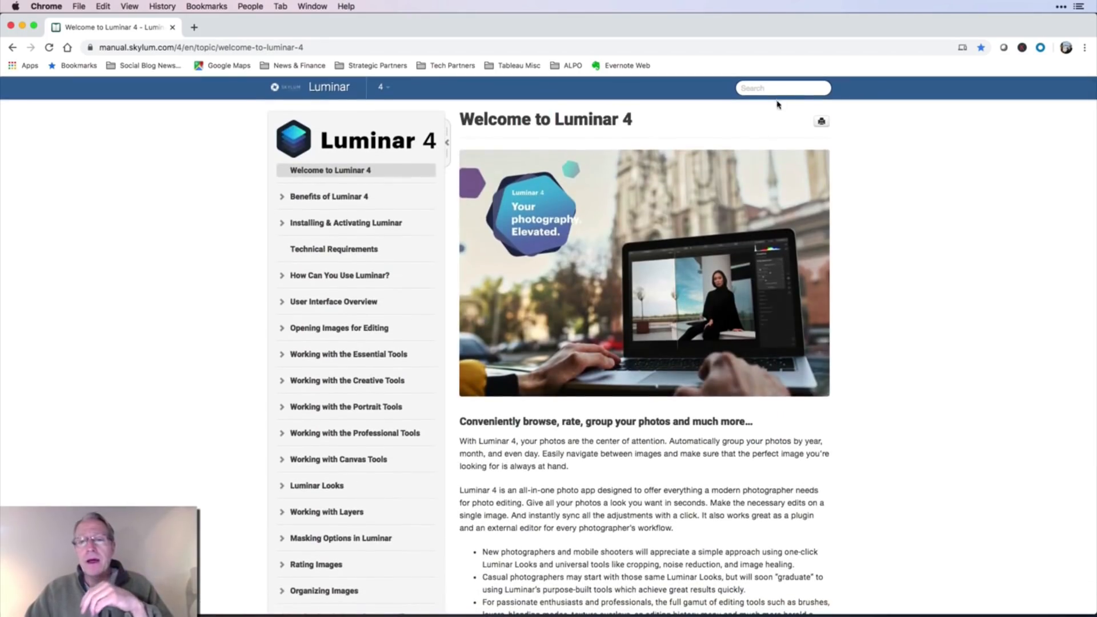
Step: Search the Luminar 4 online manual for 'radial' and scroll through the results
{"action": "type", "text": "radial"}
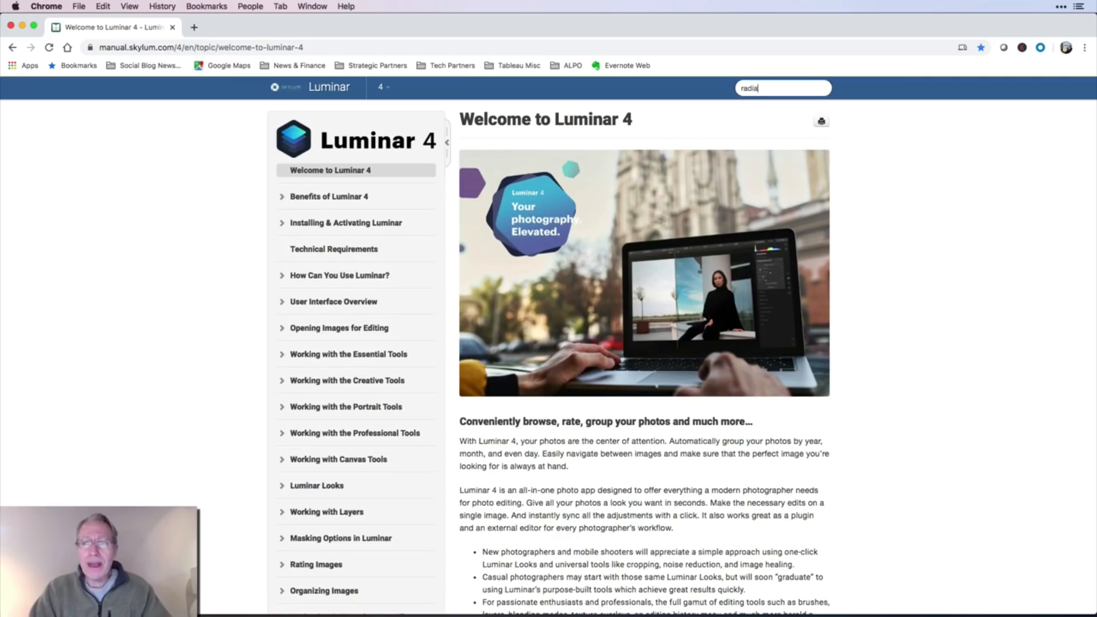
{"action": "key", "text": "Enter"}
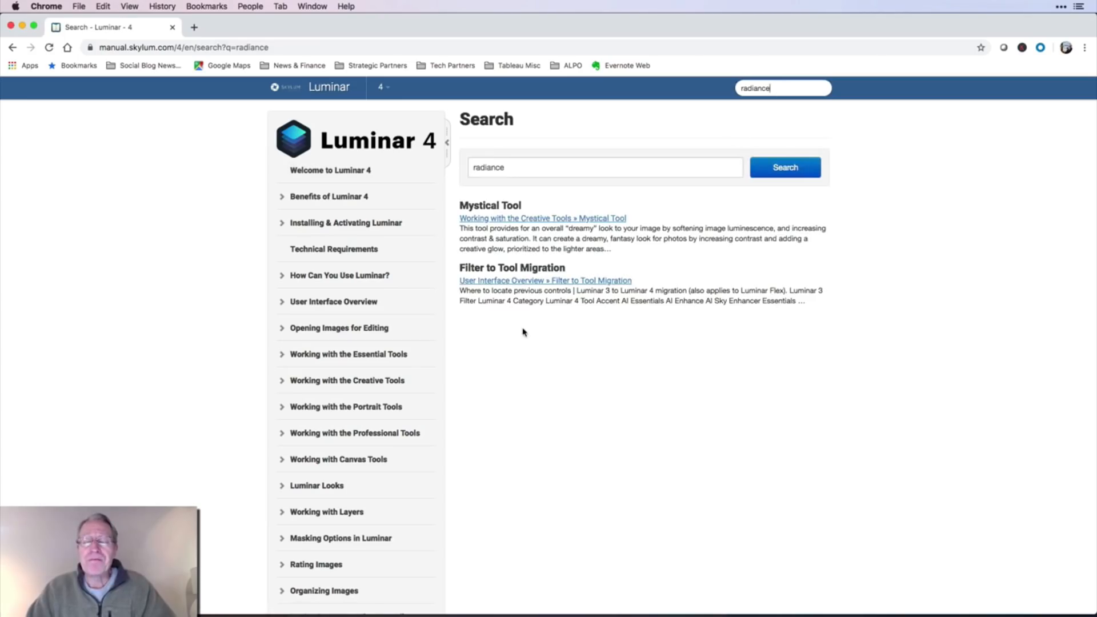
{"action": "mouse_move", "coordinate": [537, 283]}
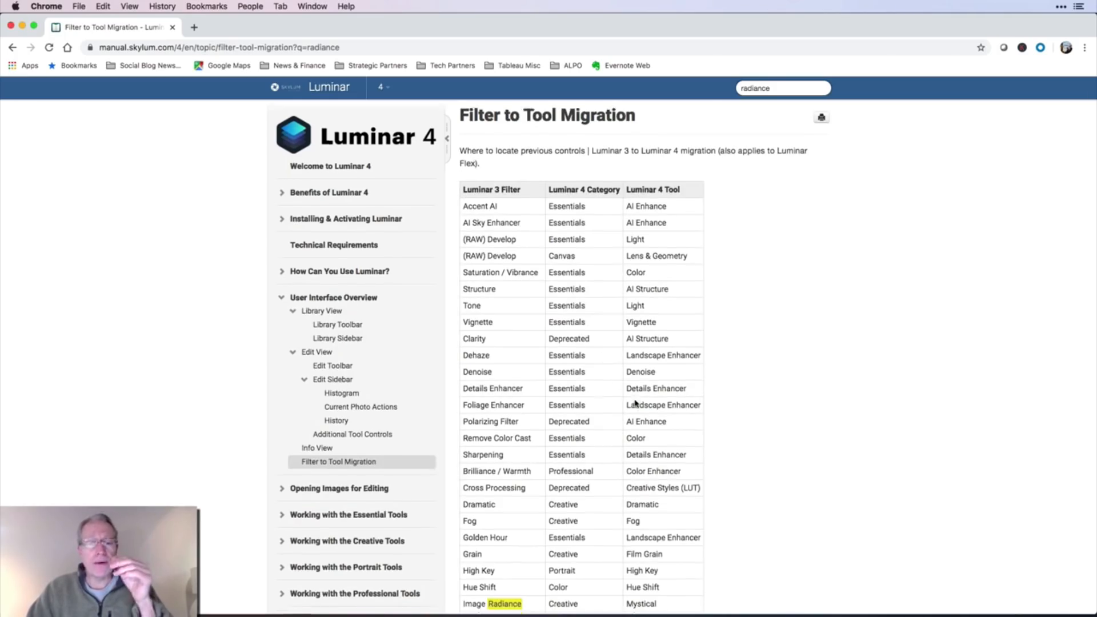
{"action": "scroll", "scroll_direction": "down", "scroll_amount": 3}
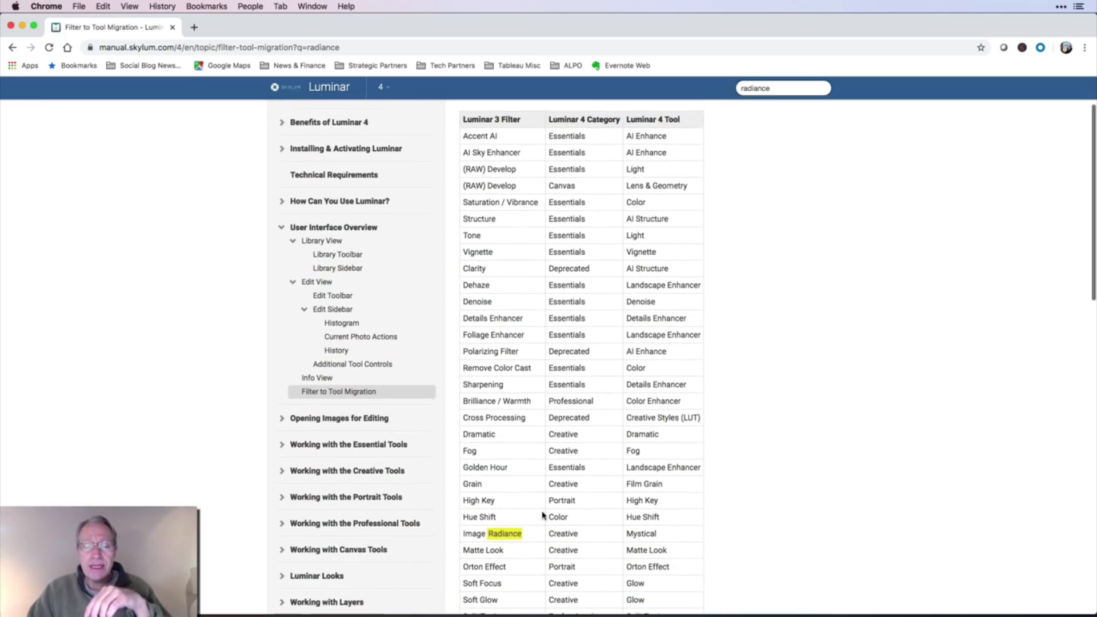